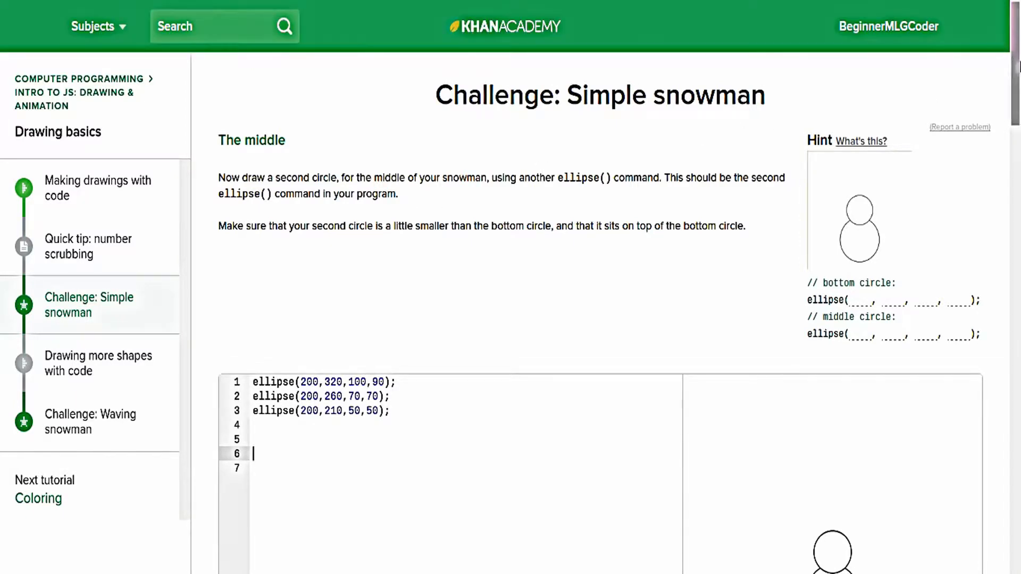
# Write ellipse(200,320,100,90), ellipse(200,260,70,70) and ellipse(200,210,50,50) for the snowman.
pyautogui.scroll(-3)
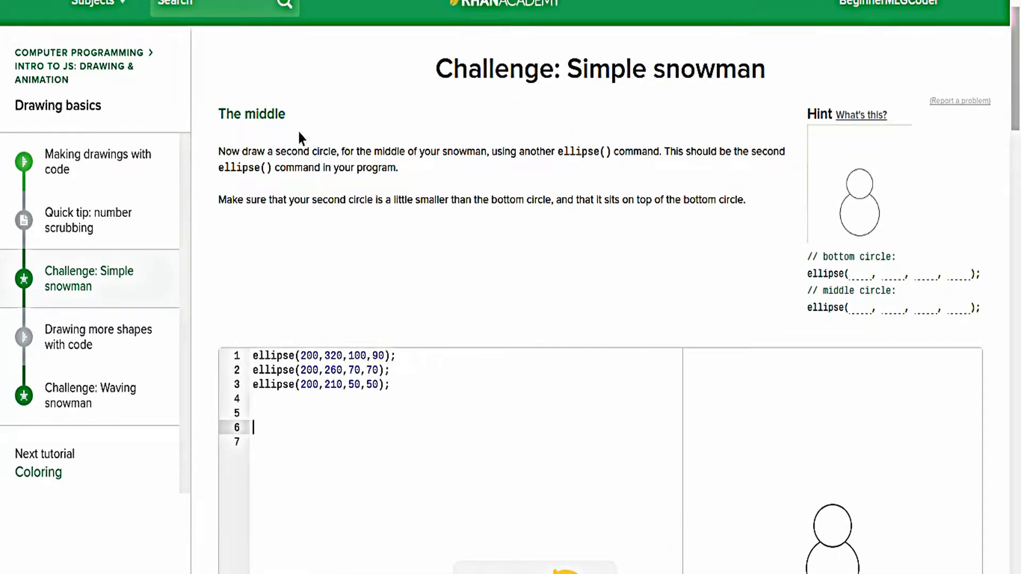
pyautogui.moveTo(902, 121)
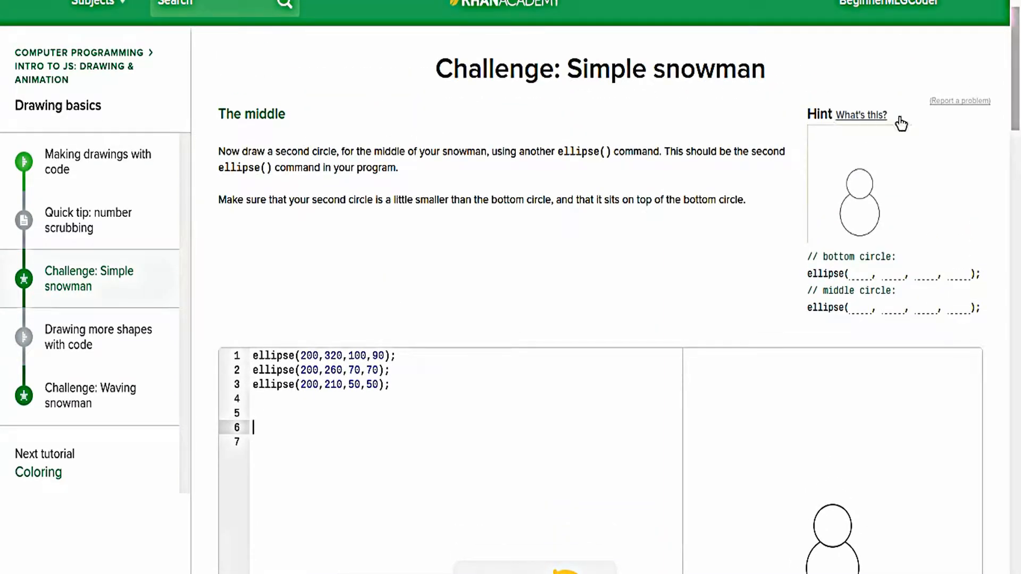
pyautogui.scroll(-3)
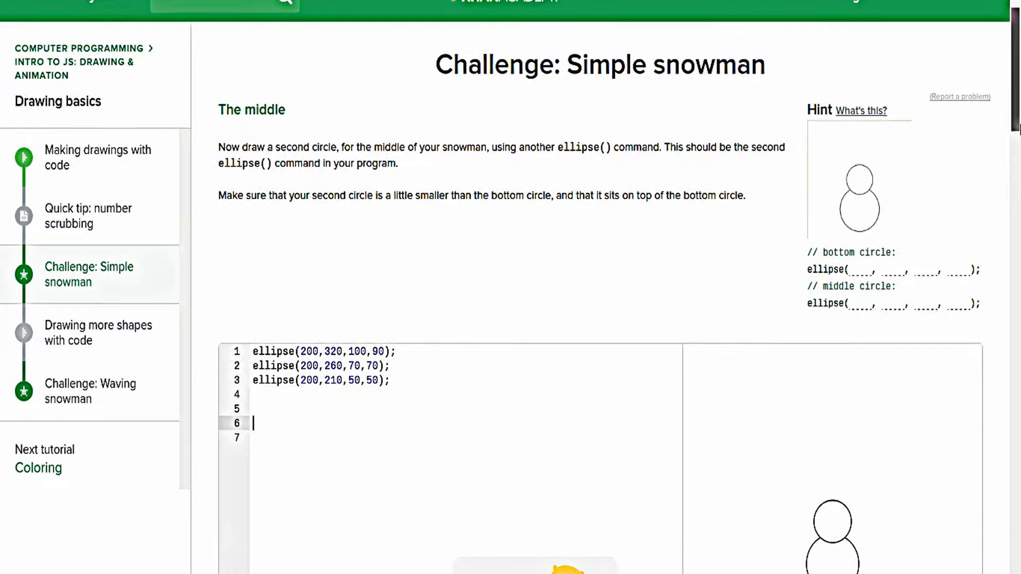
pyautogui.scroll(-3)
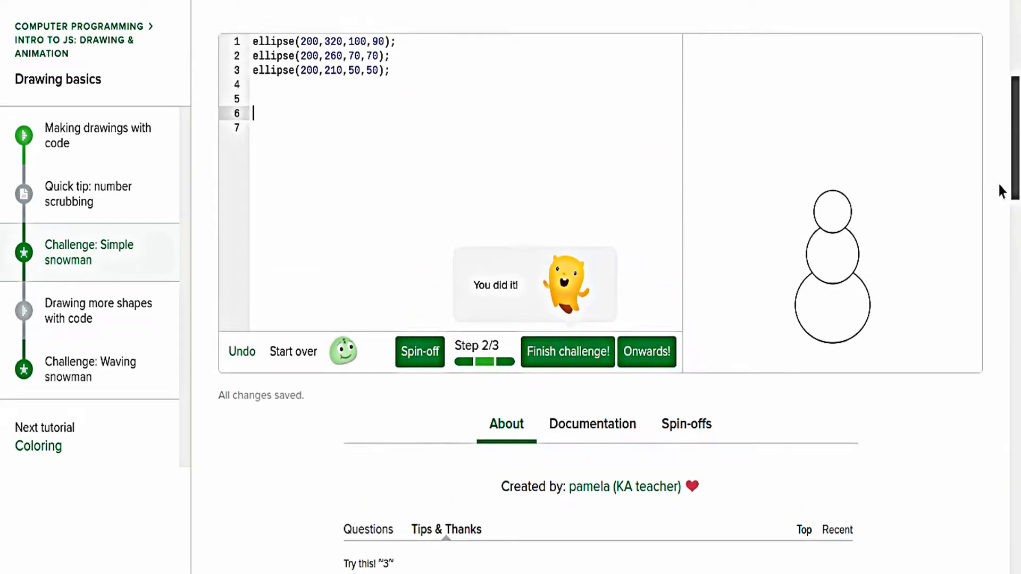
pyautogui.moveTo(820, 256)
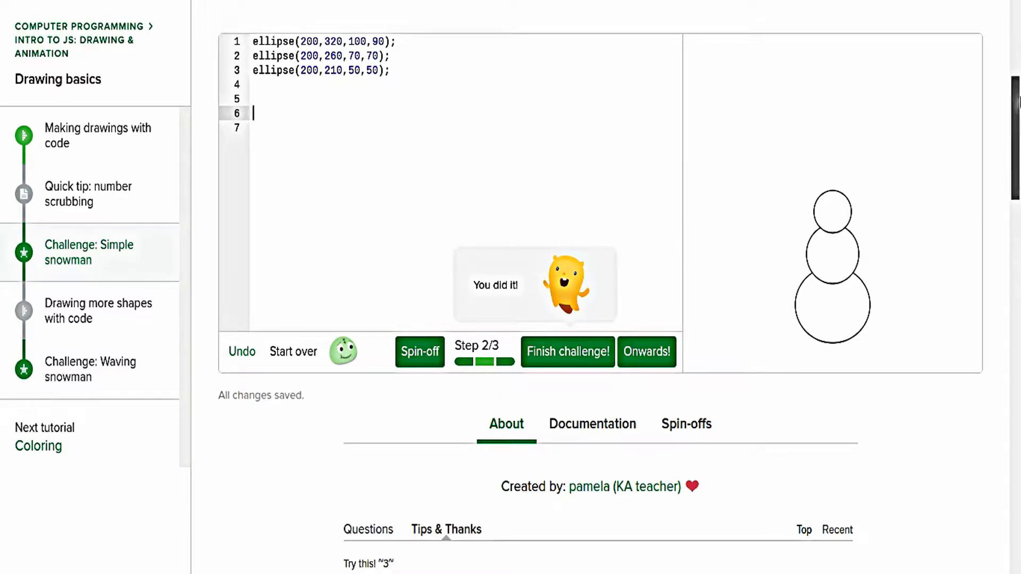
pyautogui.scroll(-3)
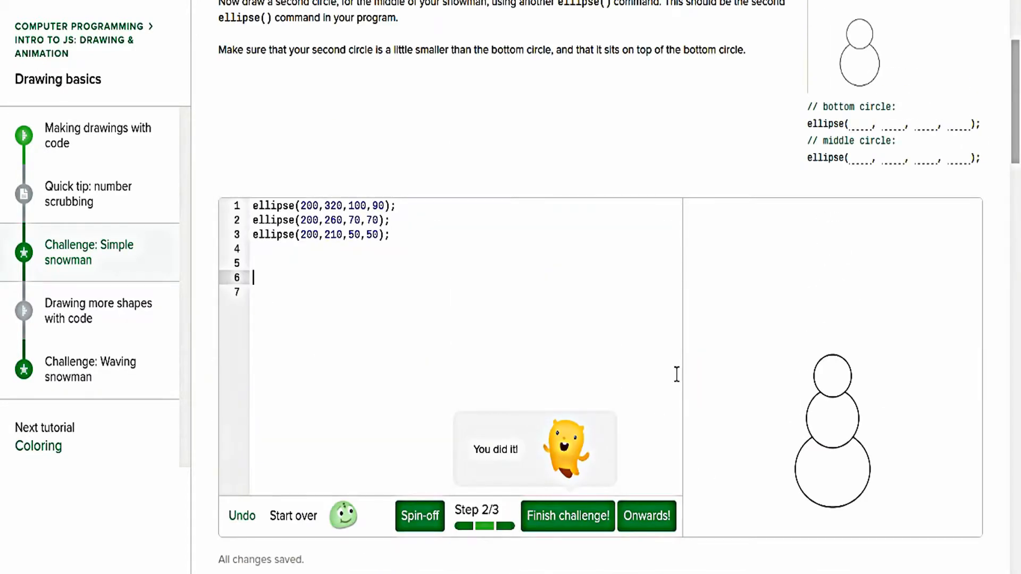
pyautogui.moveTo(451, 125)
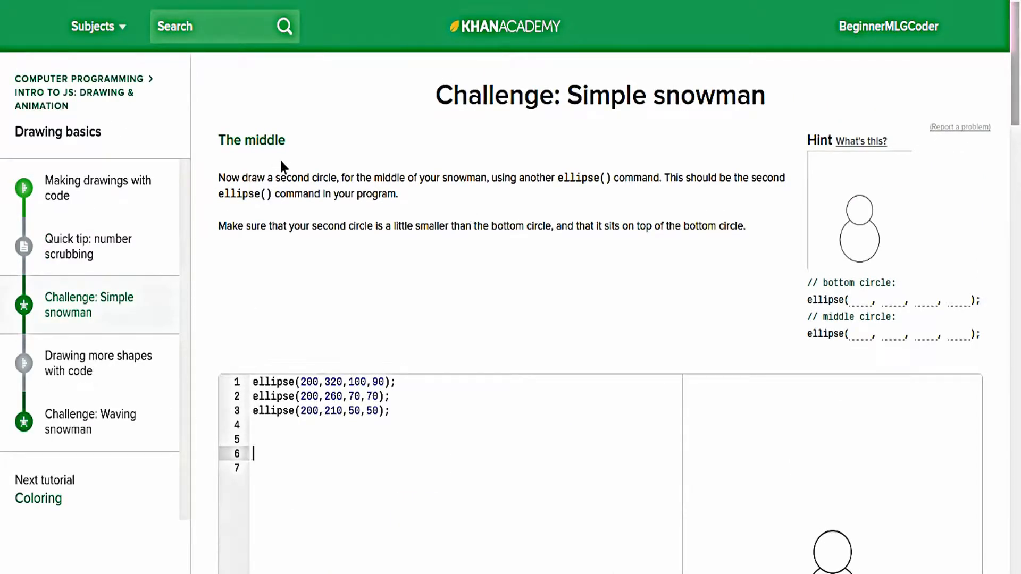
pyautogui.moveTo(878, 286)
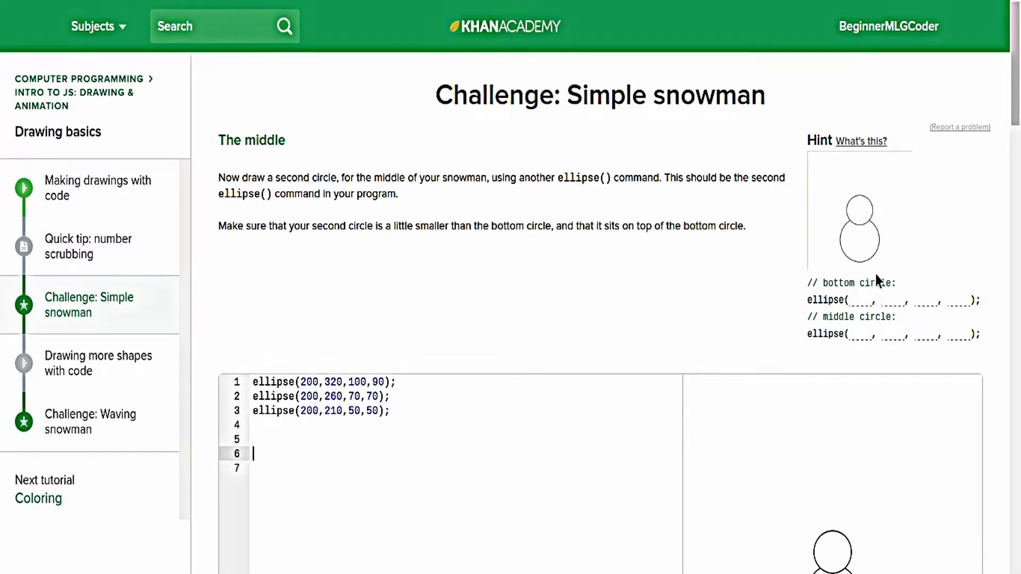
pyautogui.moveTo(830, 330)
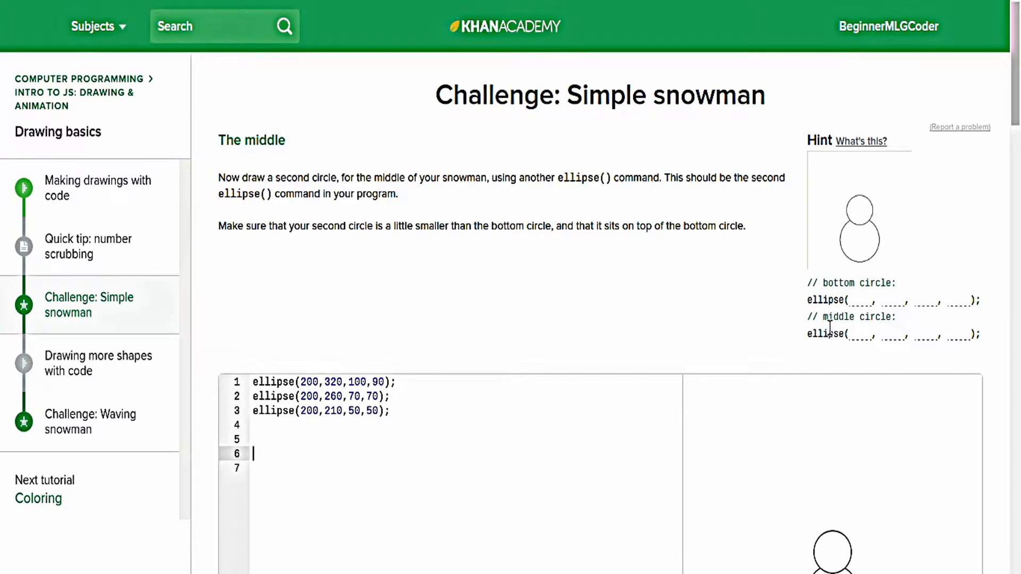
pyautogui.moveTo(866, 289)
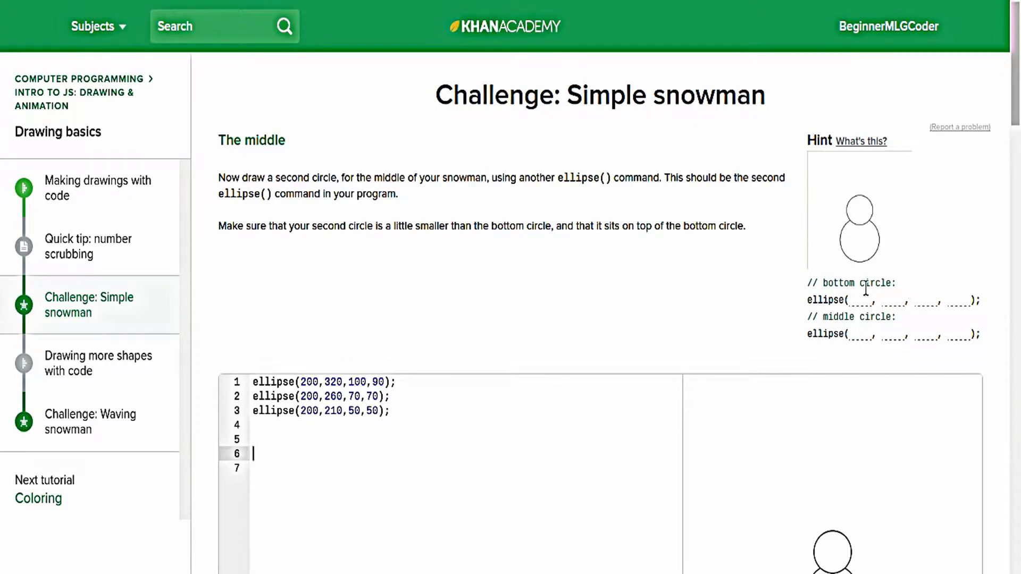
pyautogui.moveTo(813, 283)
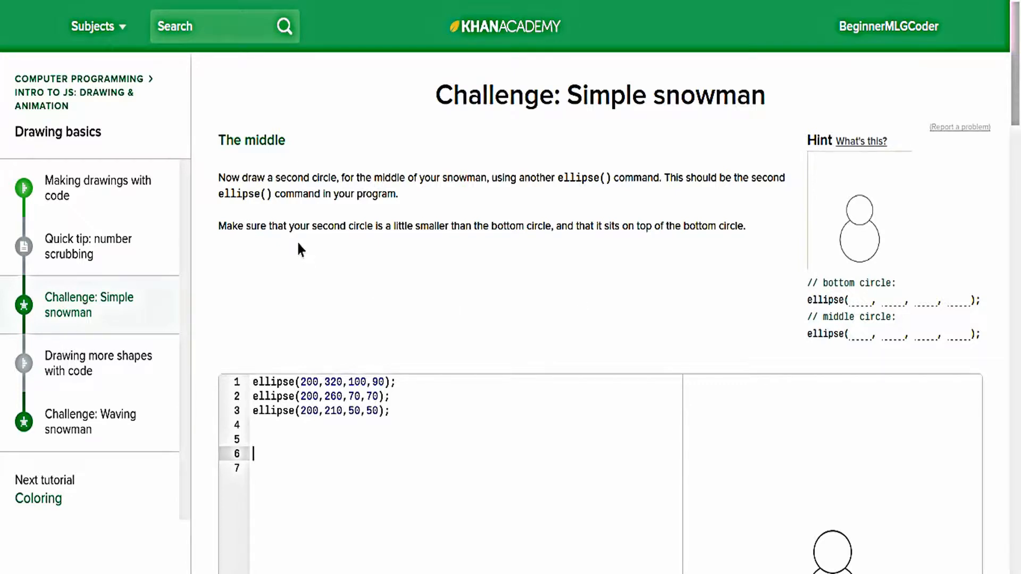
pyautogui.moveTo(247, 173)
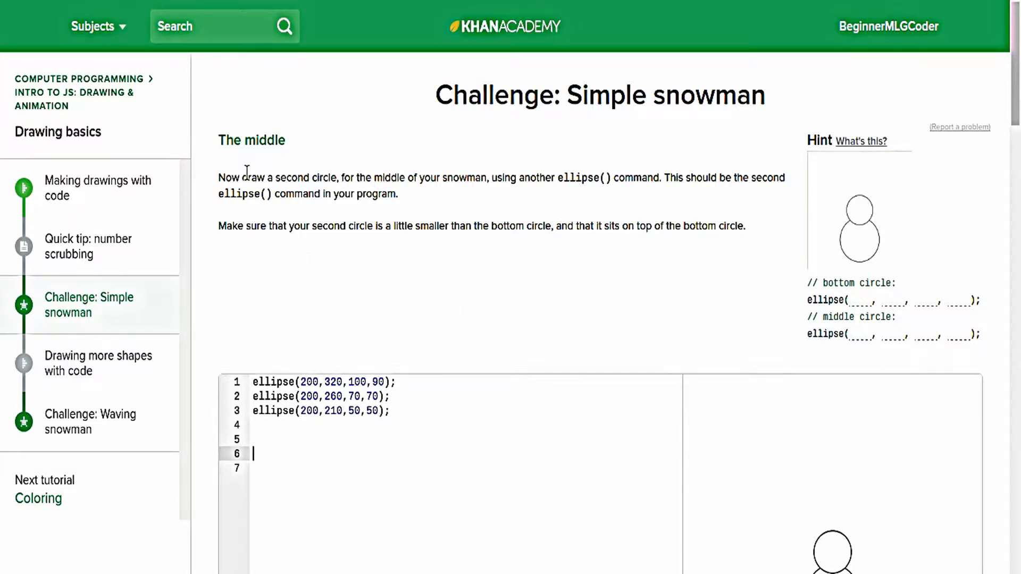
pyautogui.moveTo(717, 204)
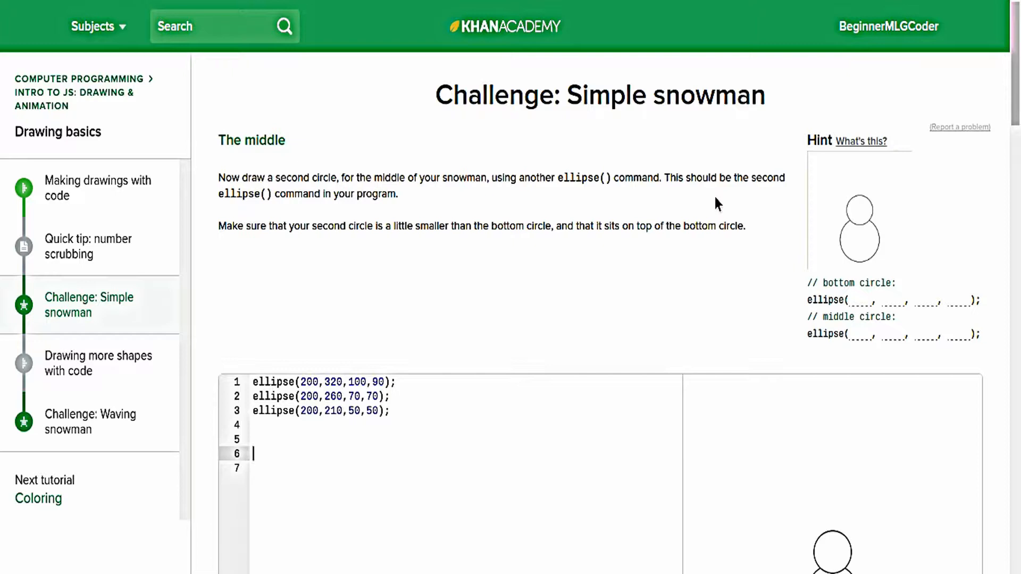
pyautogui.moveTo(735, 125)
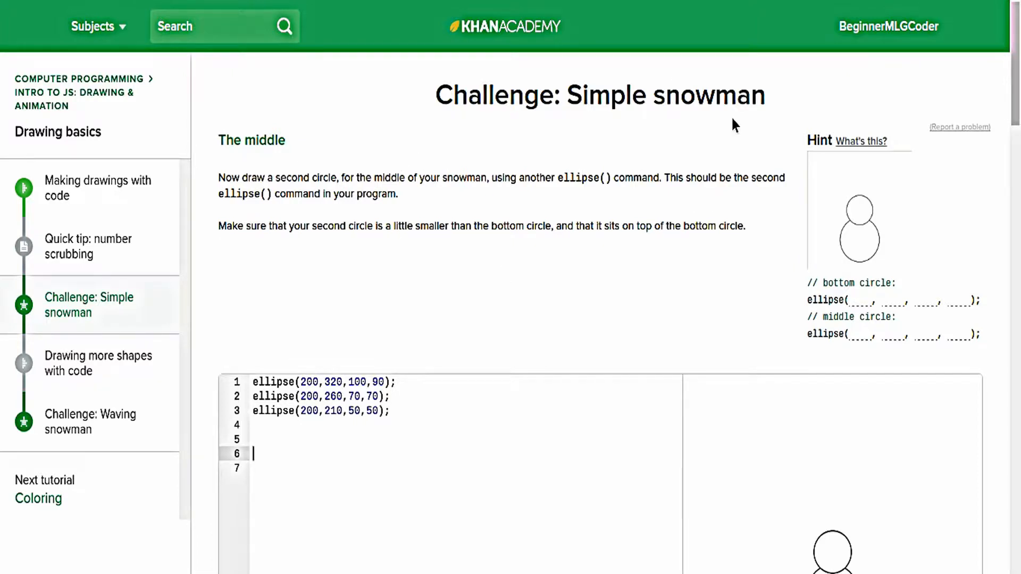
pyautogui.moveTo(343, 191)
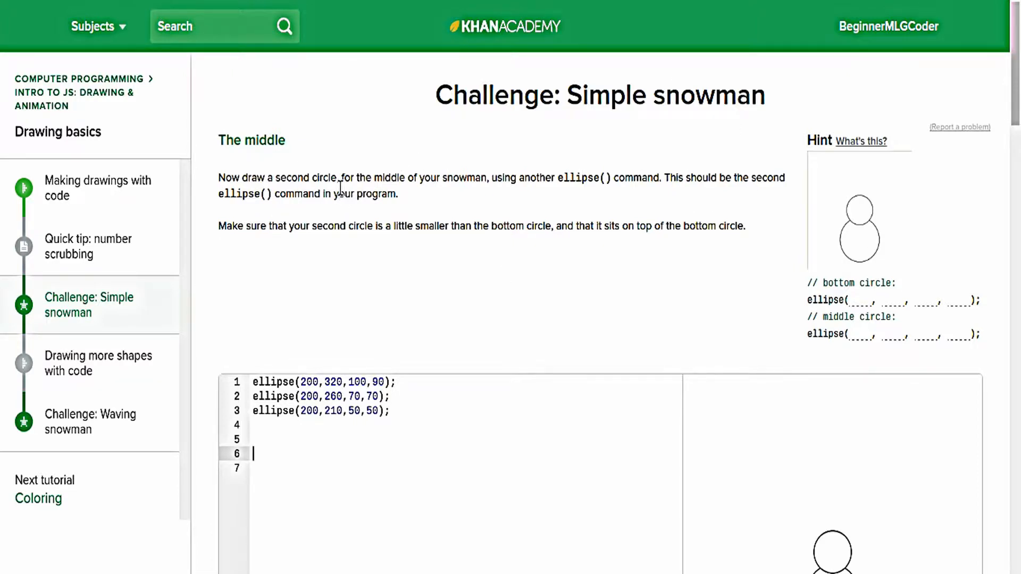
pyautogui.scroll(-3)
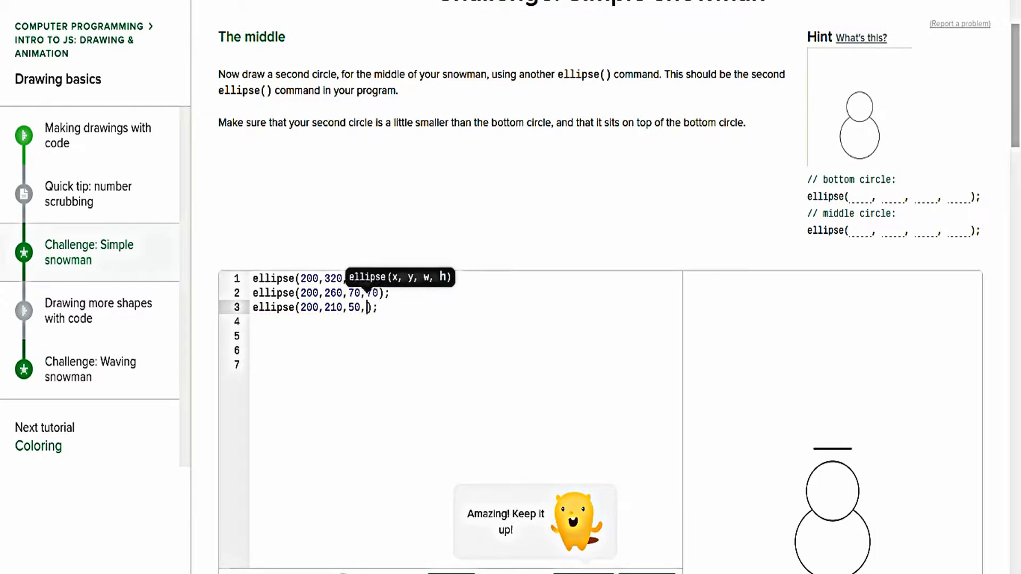
pyautogui.scroll(-3)
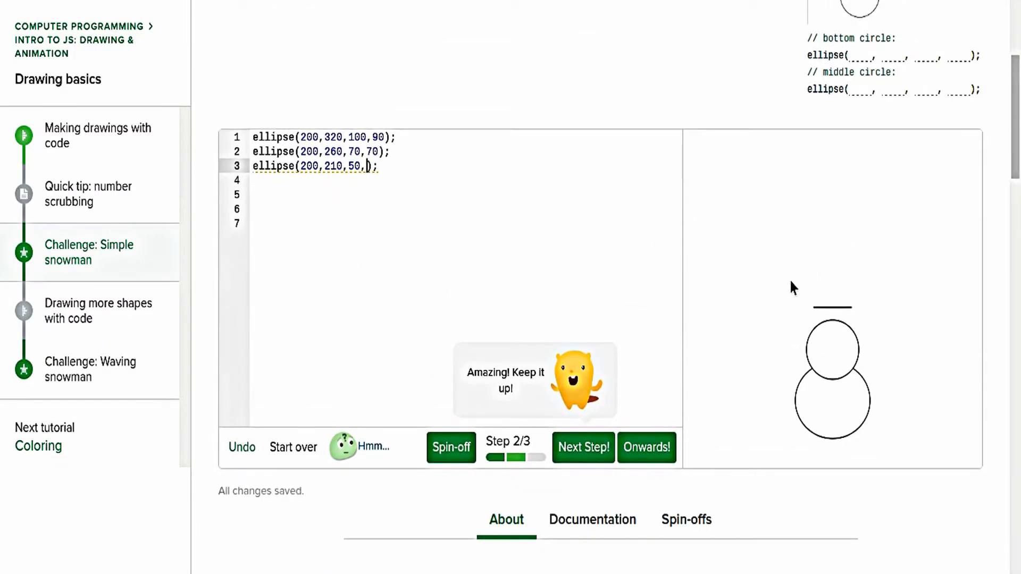
pyautogui.moveTo(833, 323)
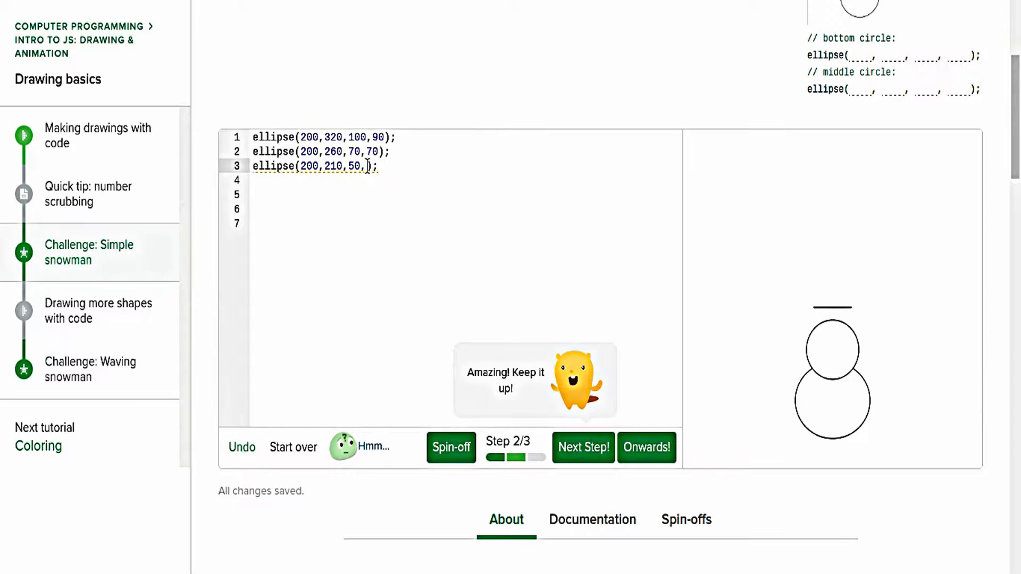
pyautogui.write('50')
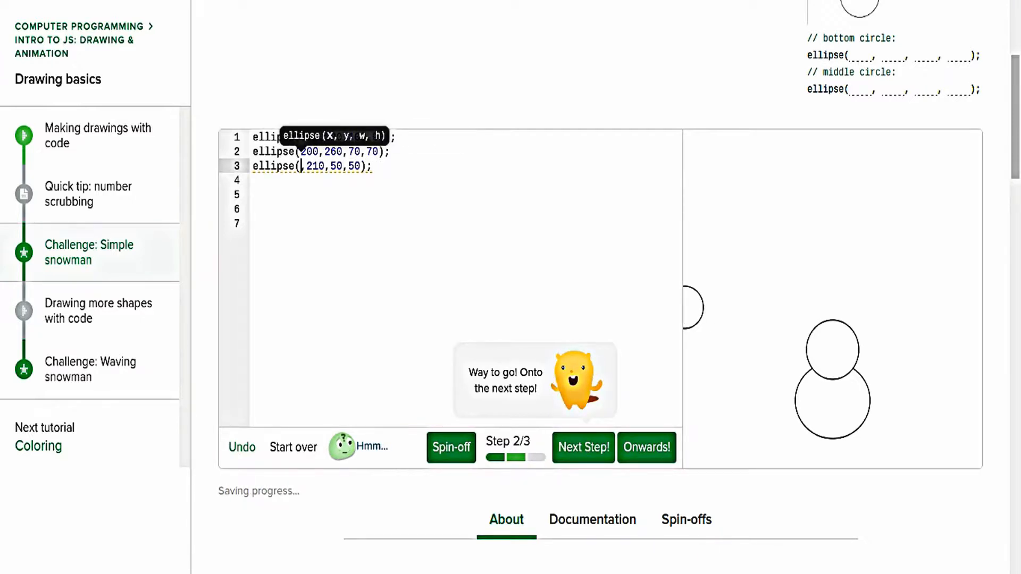
pyautogui.write('200')
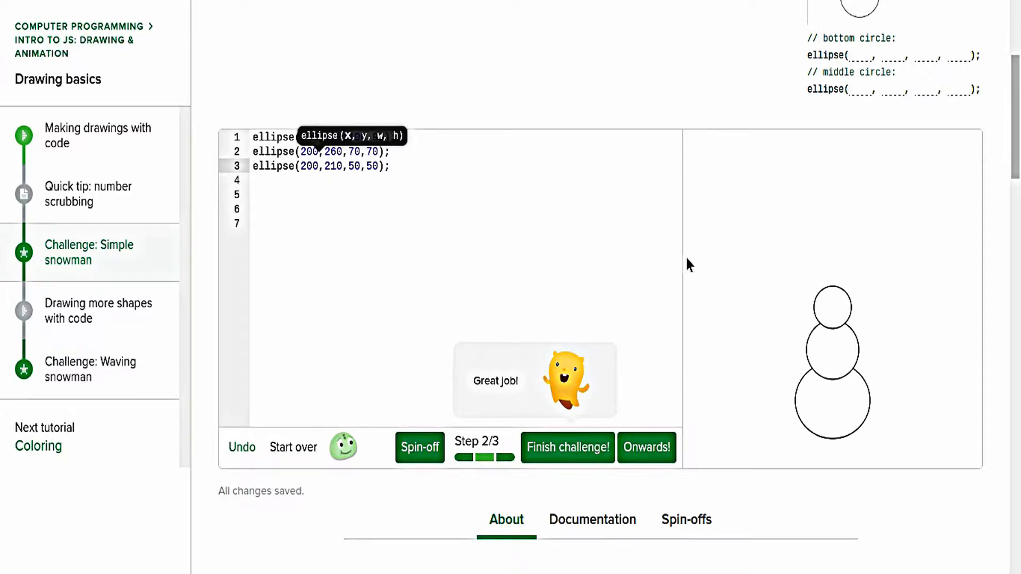
pyautogui.moveTo(720, 54)
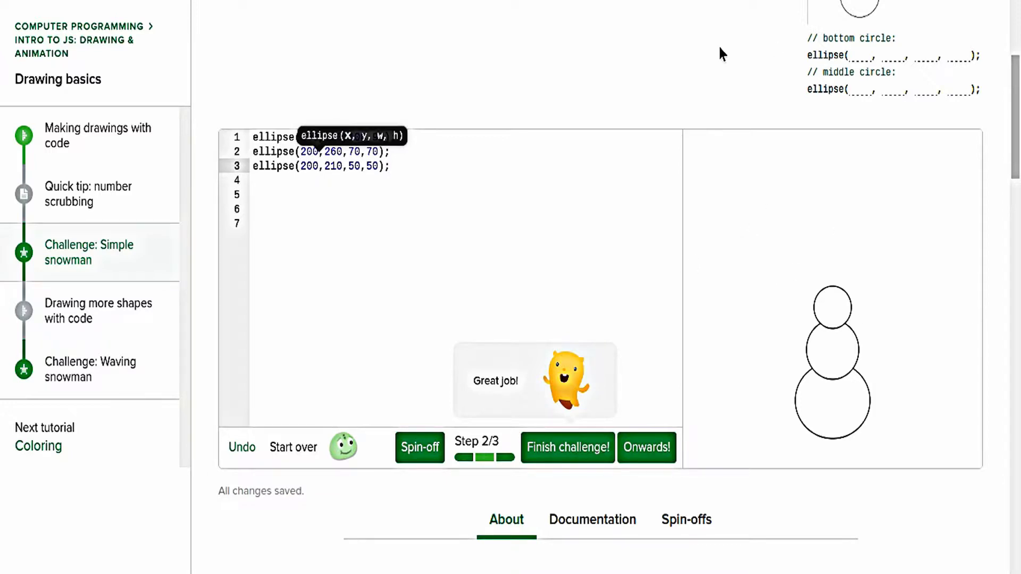
pyautogui.moveTo(723, 109)
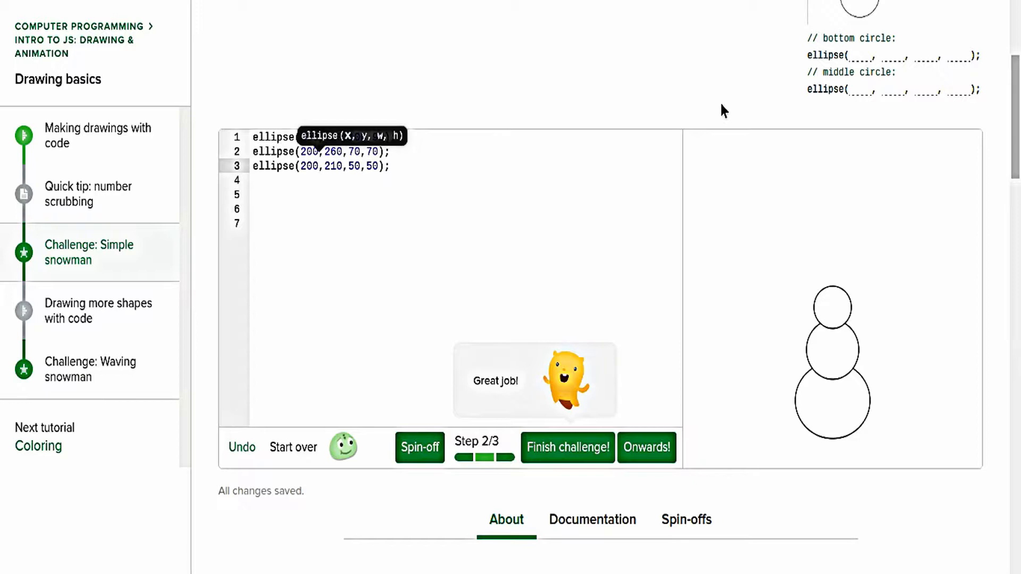
pyautogui.moveTo(842, 132)
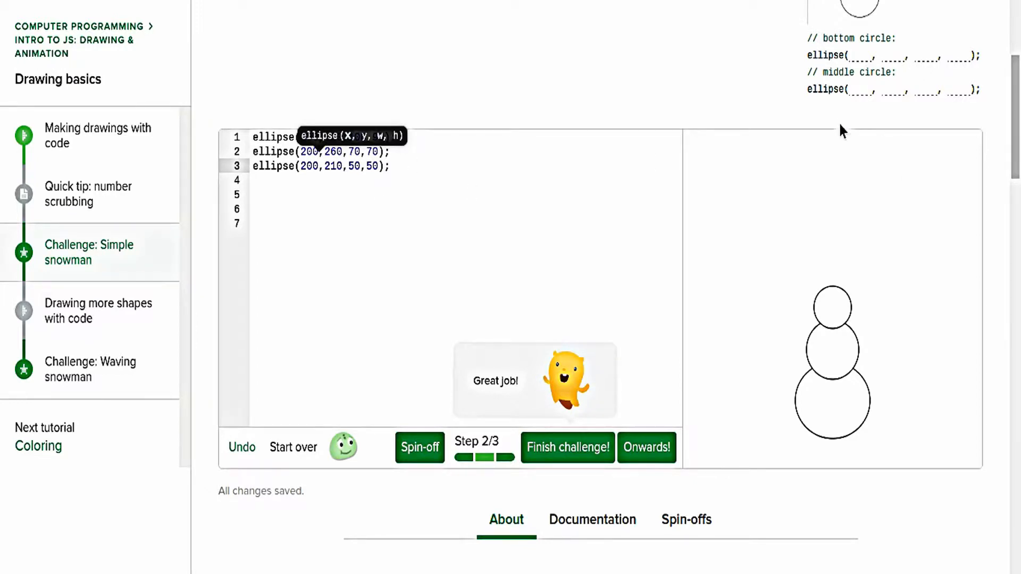
pyautogui.moveTo(777, 315)
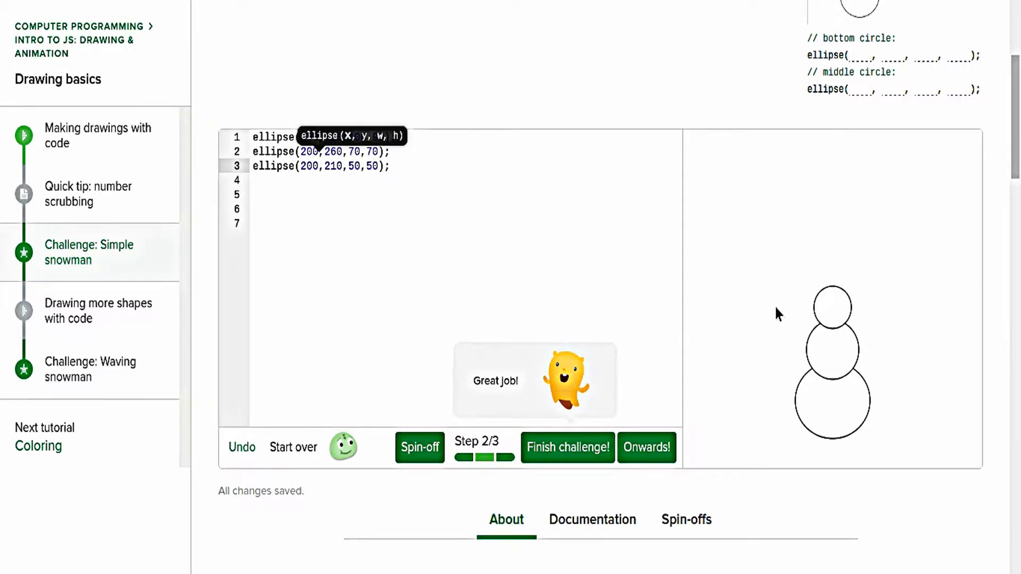
pyautogui.moveTo(937, 307)
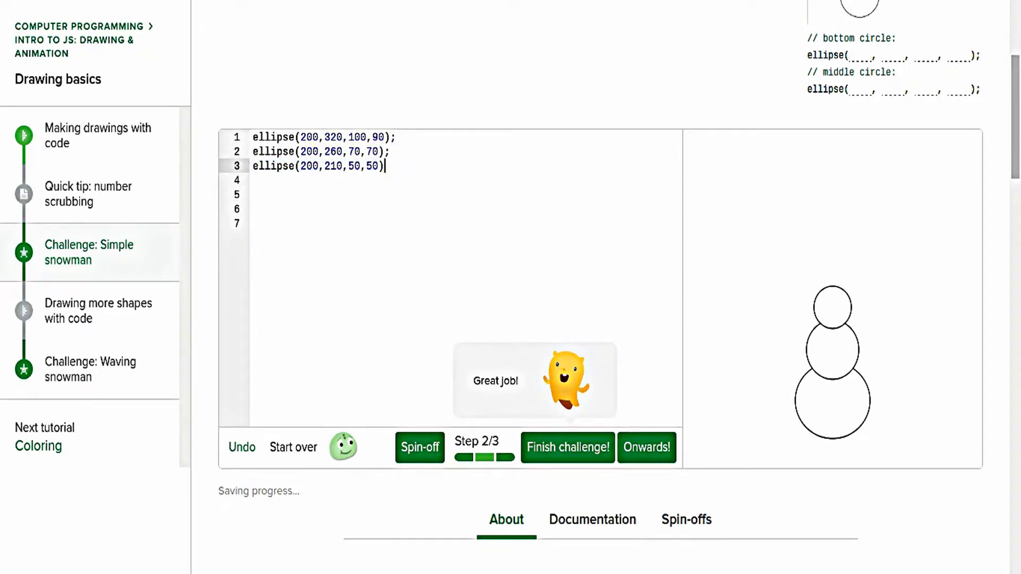
pyautogui.press('BackSpace')
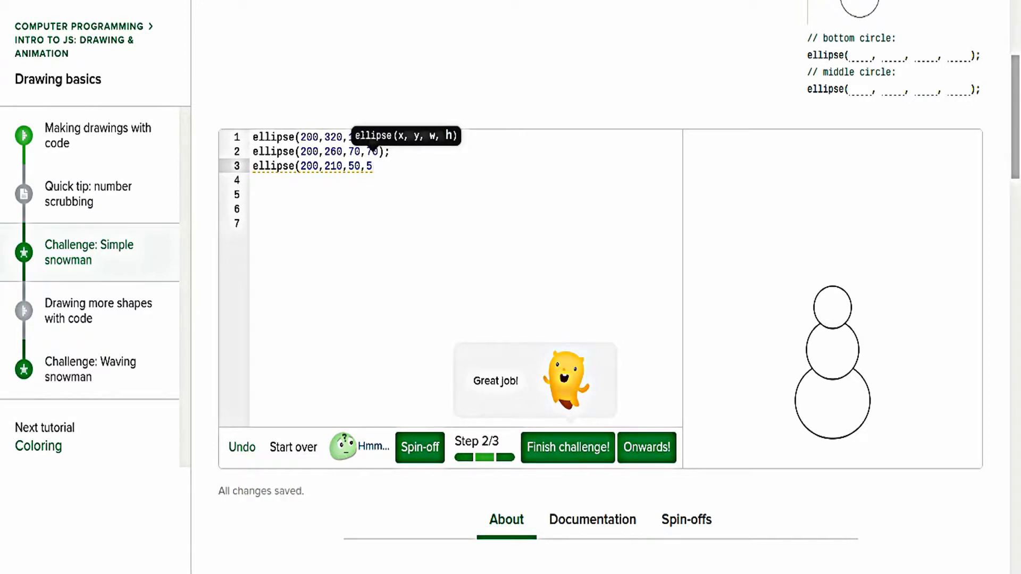
pyautogui.write('0')
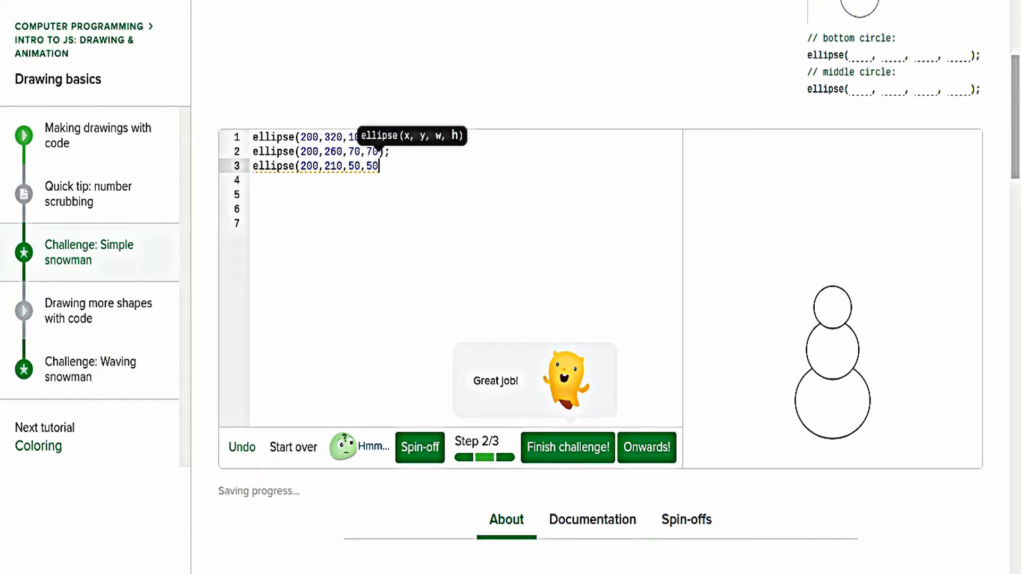
pyautogui.write(');')
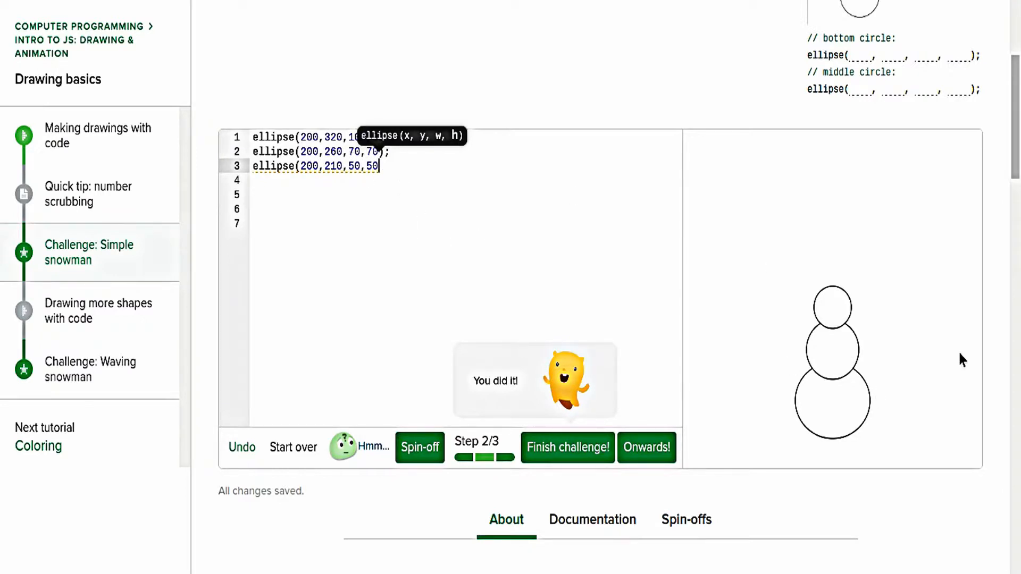
pyautogui.moveTo(721, 371)
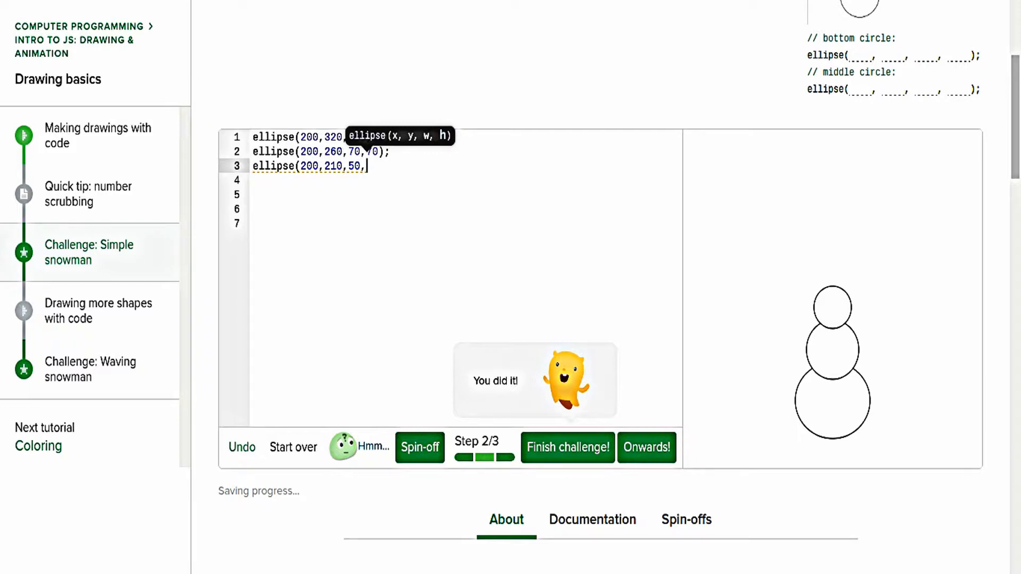
# Correct the head circle's height back to 50 in ellipse(200,210,50,50).
pyautogui.write('5);')
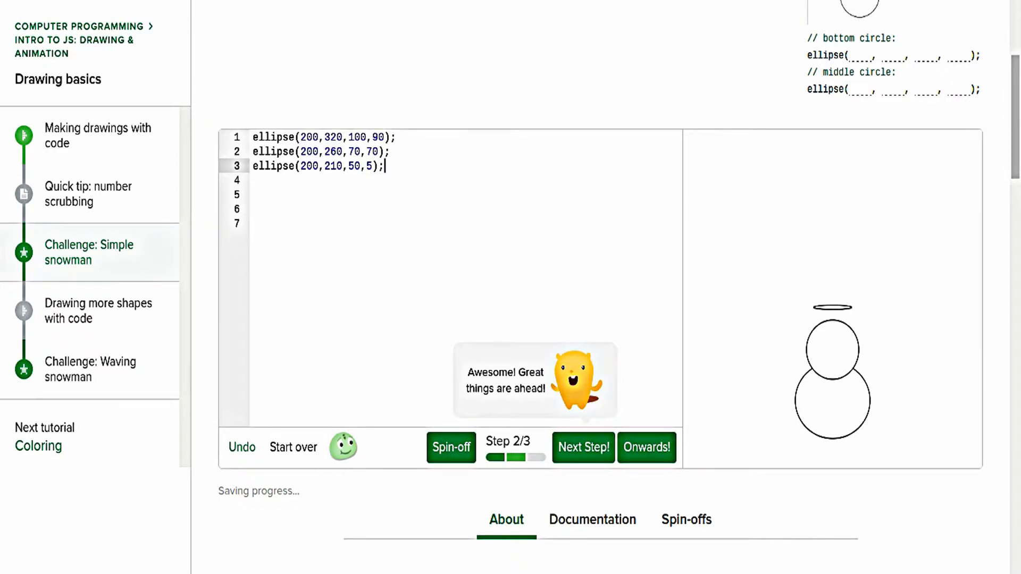
pyautogui.press('Backspace')
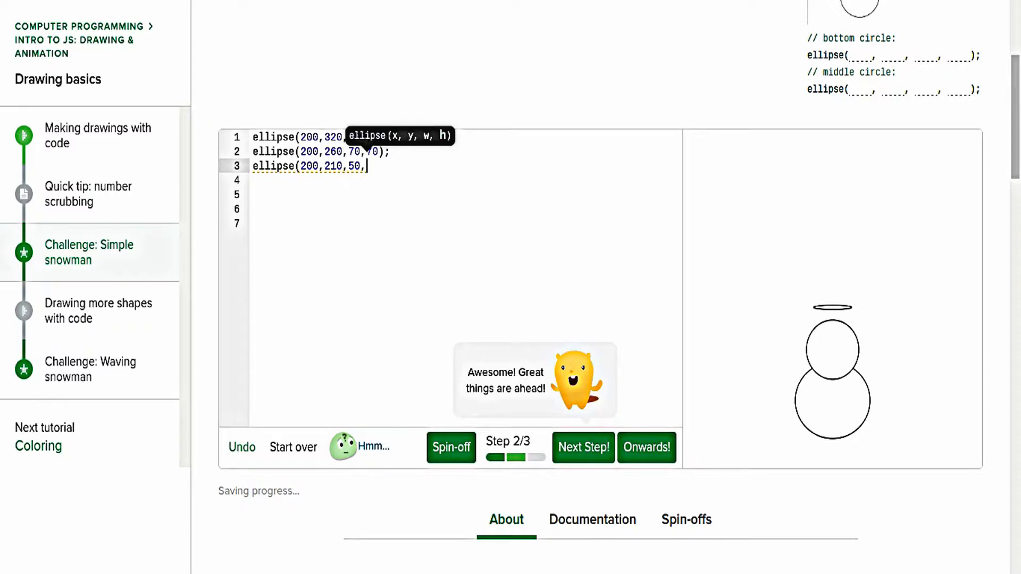
pyautogui.write('50);')
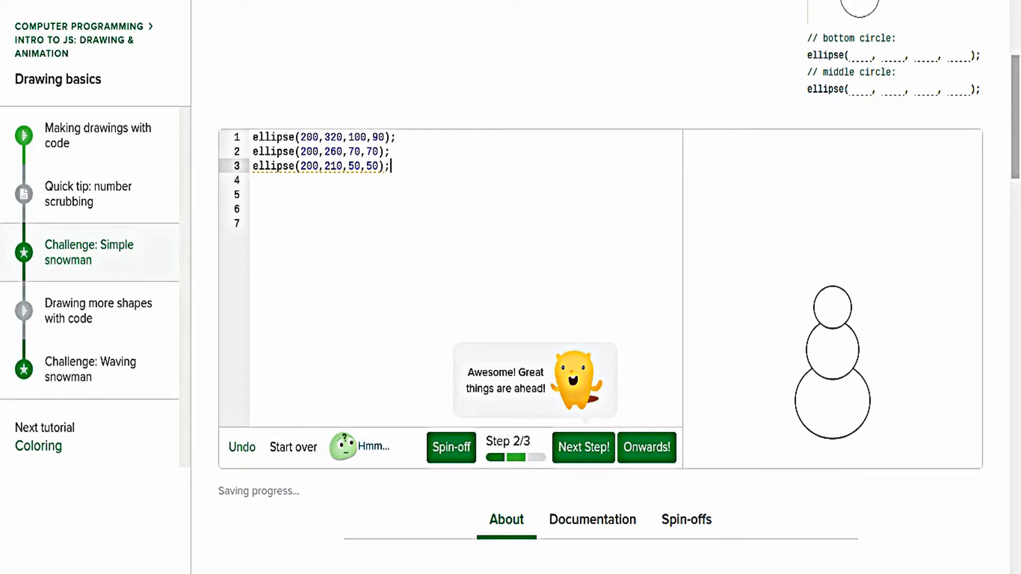
# Add a fourth code line beginning with 'back' below the circles.
pyautogui.click(583, 448)
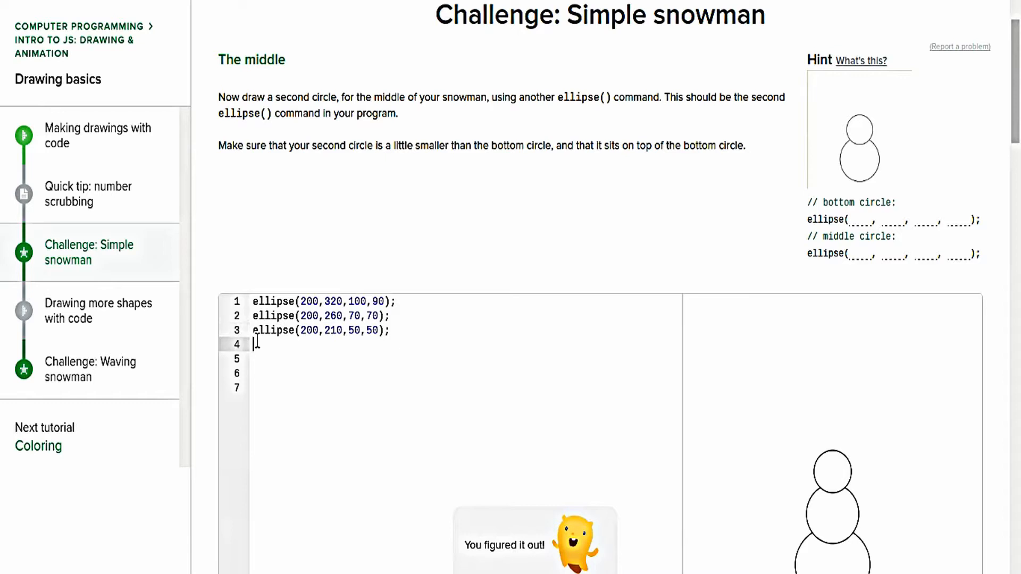
pyautogui.scroll(-3)
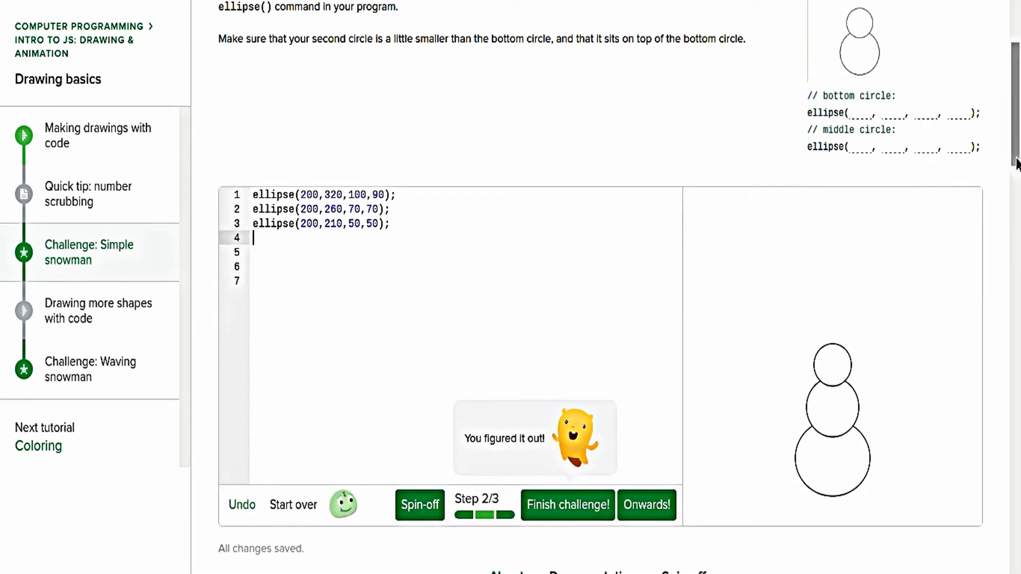
pyautogui.write('back')
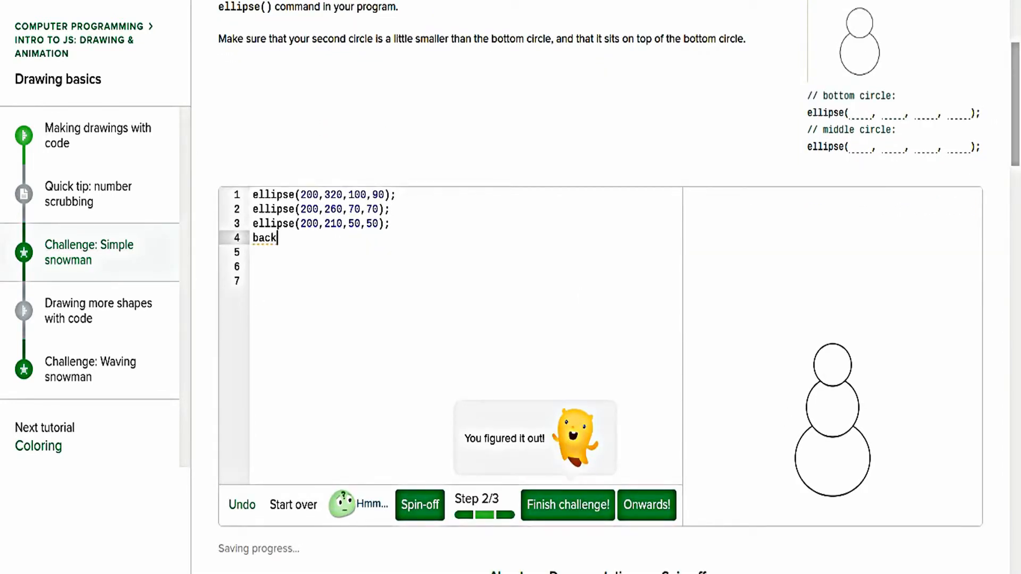
# Erase the partly typed background( command, leaving only the three ellipse lines.
pyautogui.write('round')
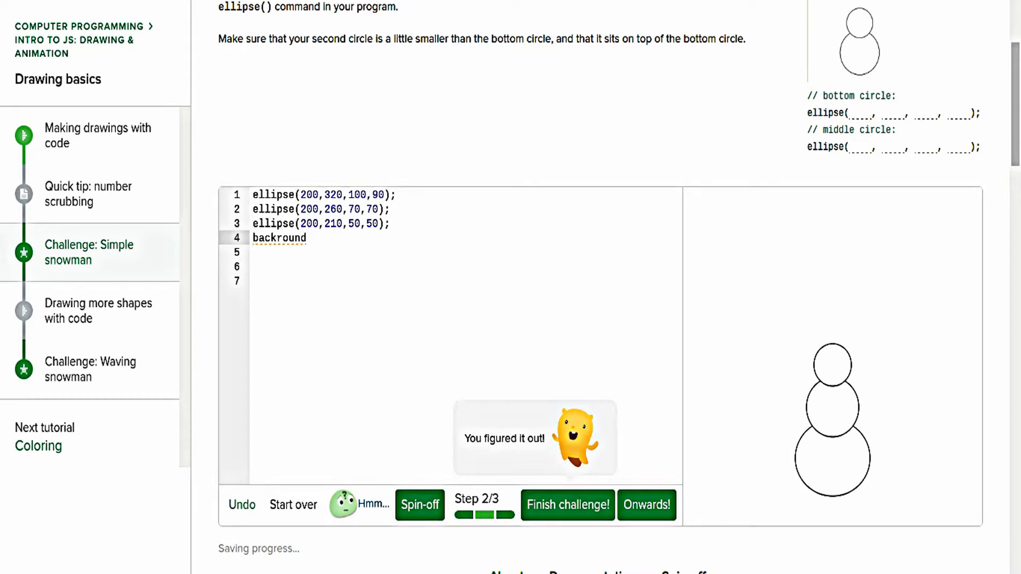
pyautogui.write('(')
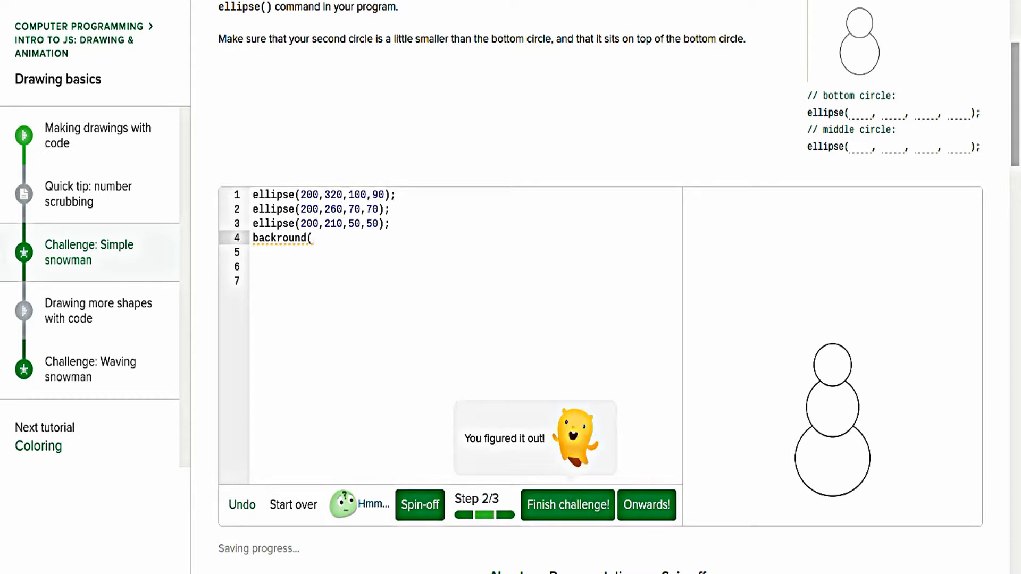
pyautogui.press('Backspace')
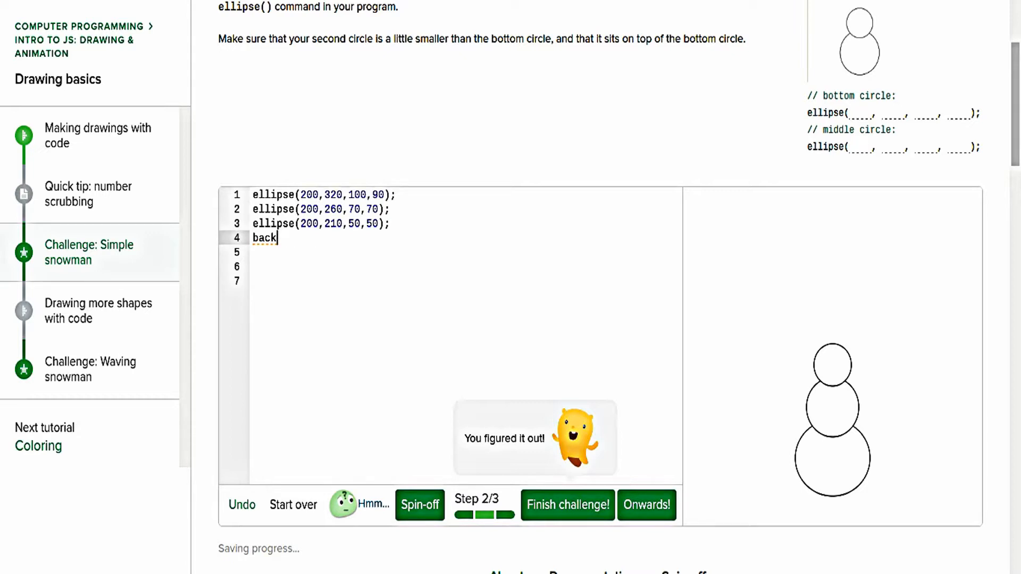
pyautogui.scroll(-3)
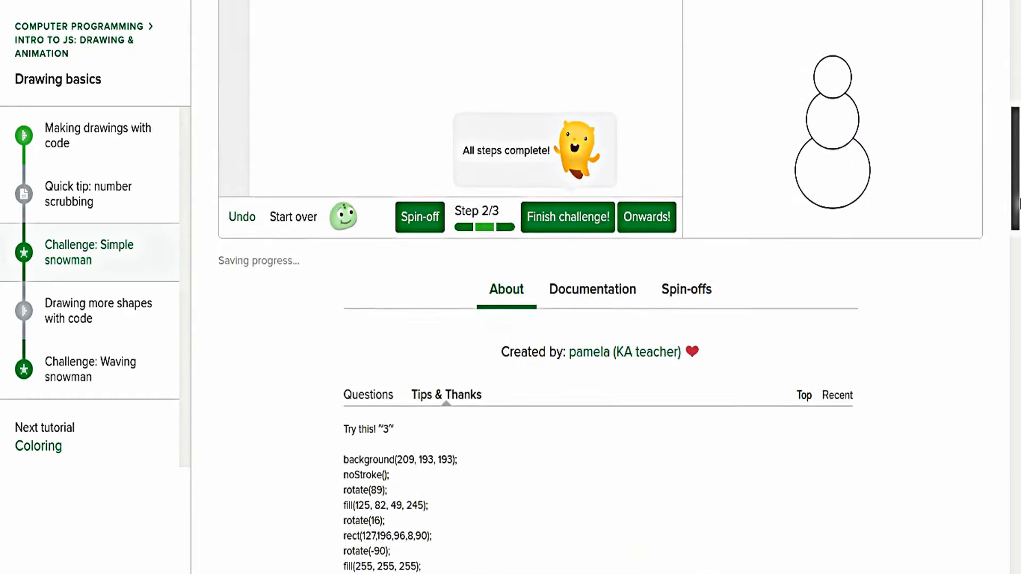
pyautogui.scroll(-3)
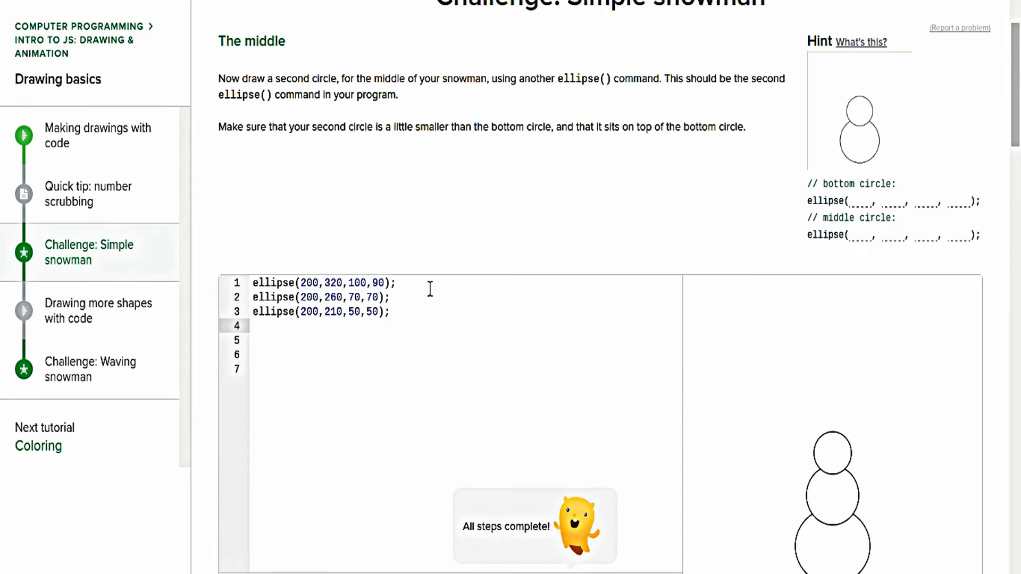
# Add a fill line above the circles and recolour it to blue, fill(0, 43, 255).
pyautogui.write('fill(255, 0, 0);')
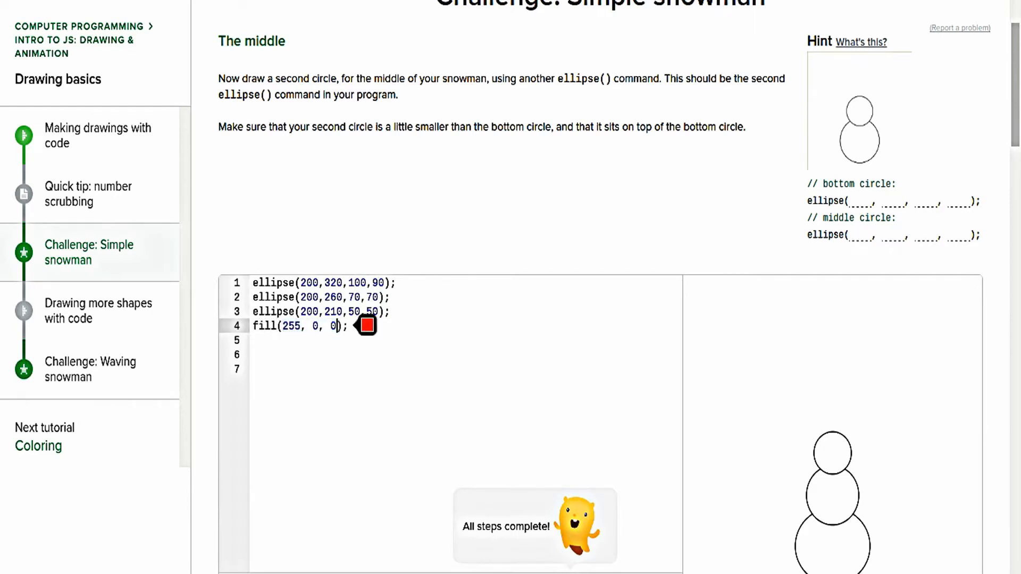
pyautogui.scroll(-3)
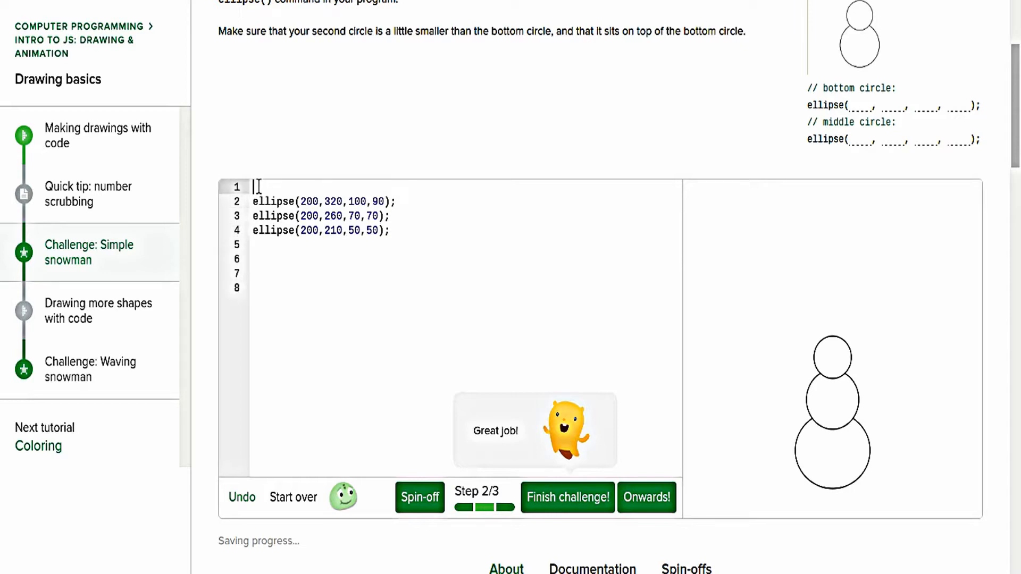
pyautogui.write('fill(255, 0, 0);')
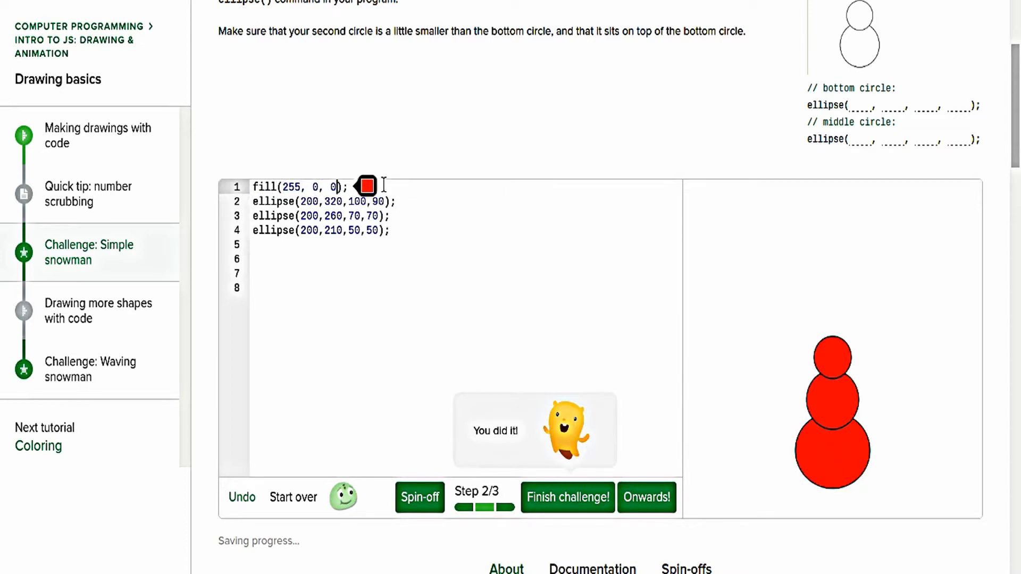
pyautogui.click(366, 186)
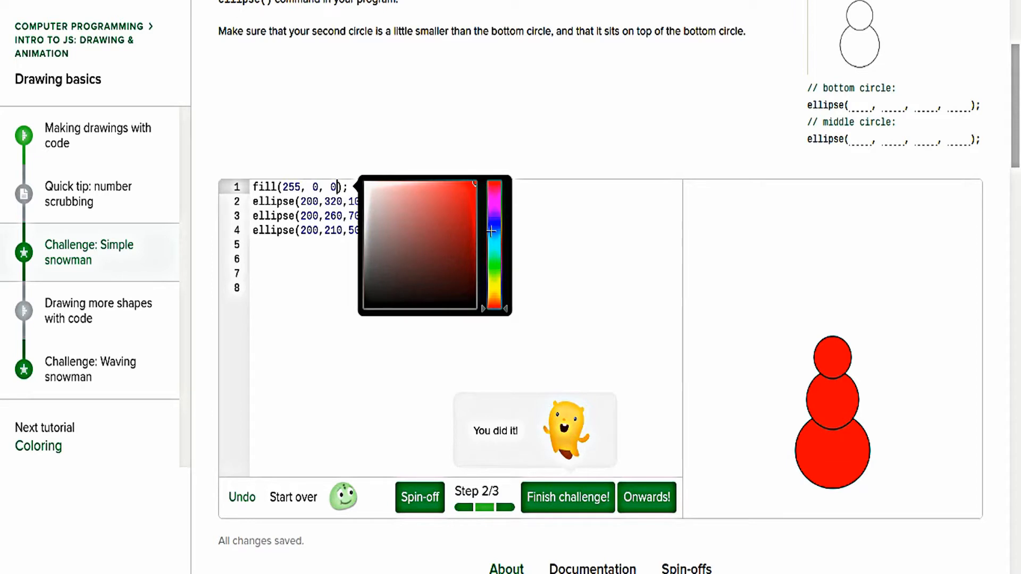
pyautogui.moveTo(552, 225)
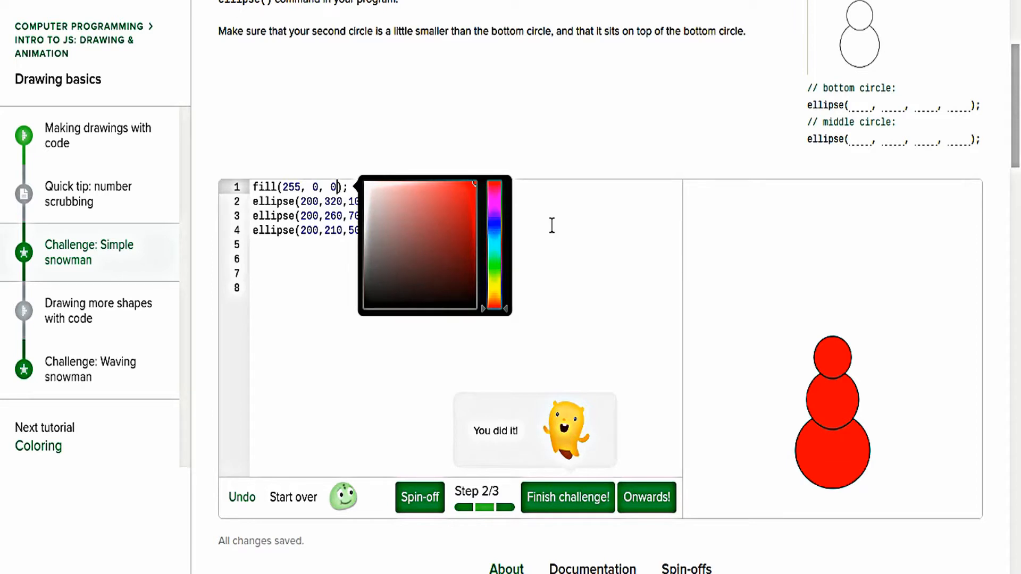
pyautogui.moveTo(504, 234)
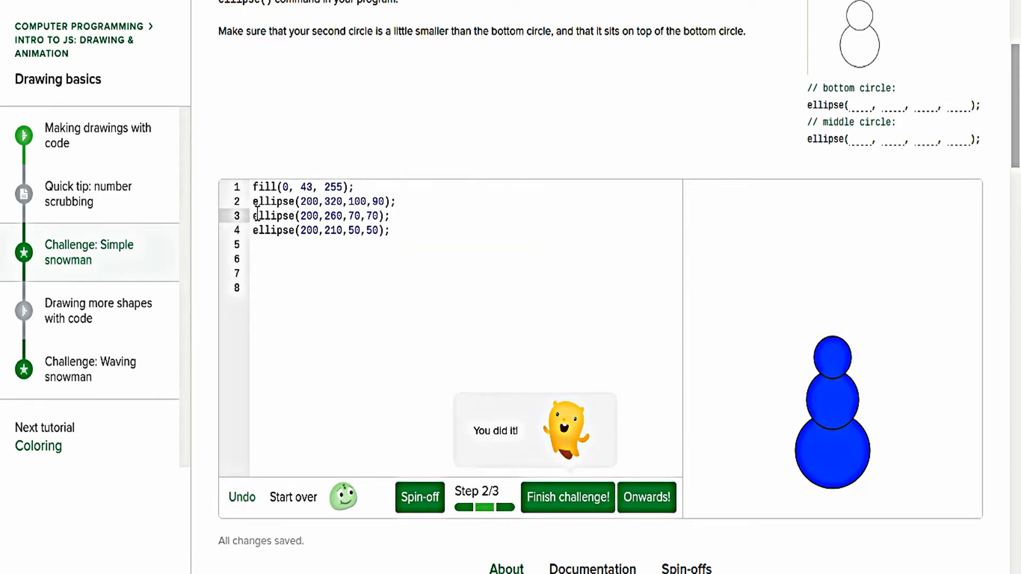
pyautogui.press('Enter')
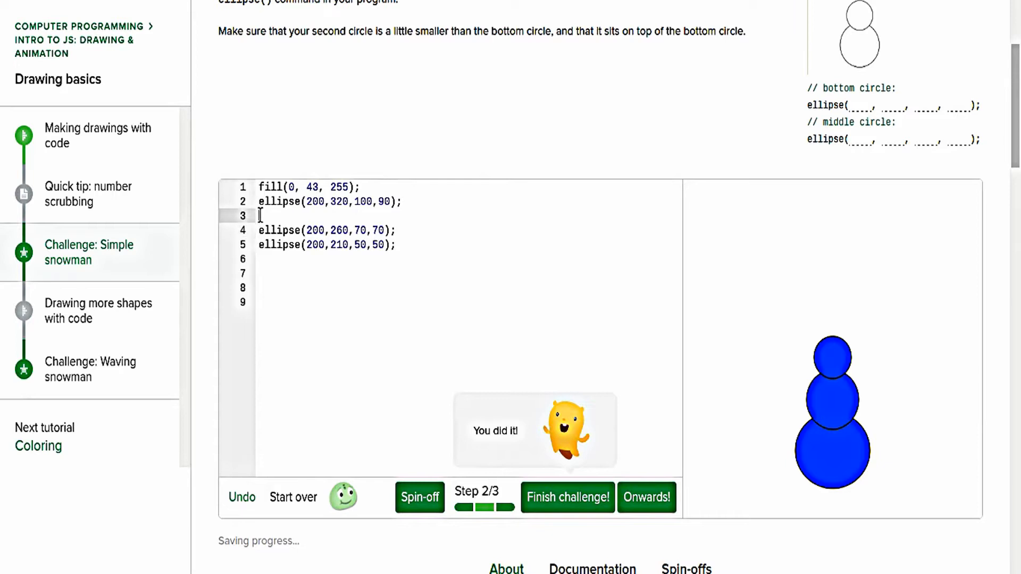
# Colour the middle circle yellow (255, 221, 0) and add fill(255, 0, 0) before the head.
pyautogui.write('fill(255, 0, 0);')
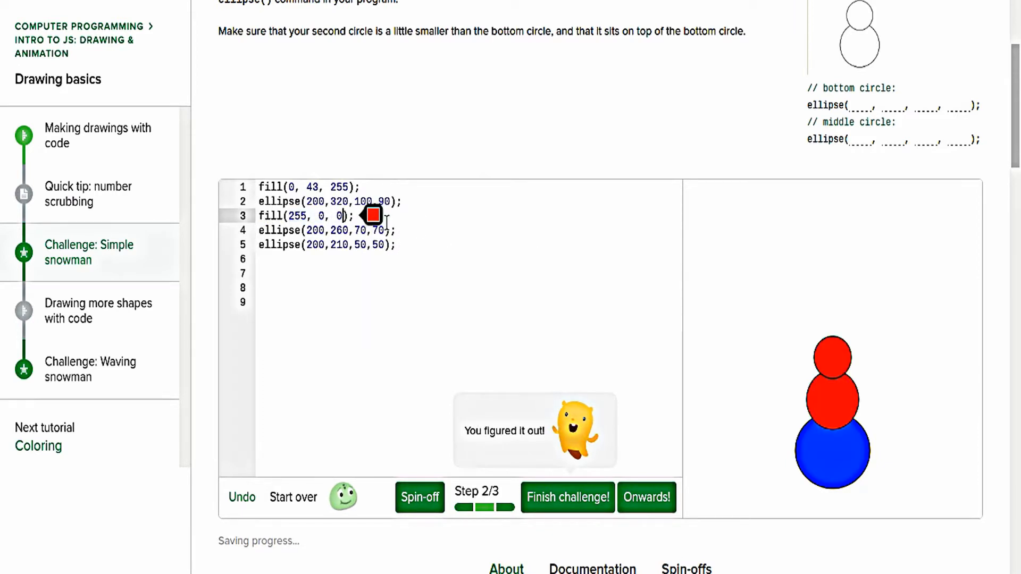
pyautogui.click(371, 215)
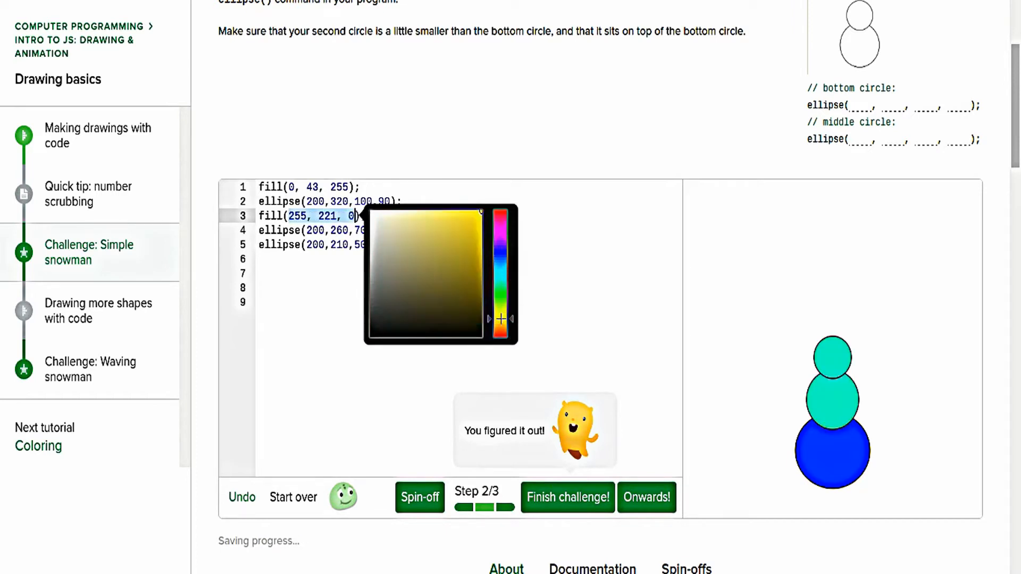
pyautogui.click(259, 244)
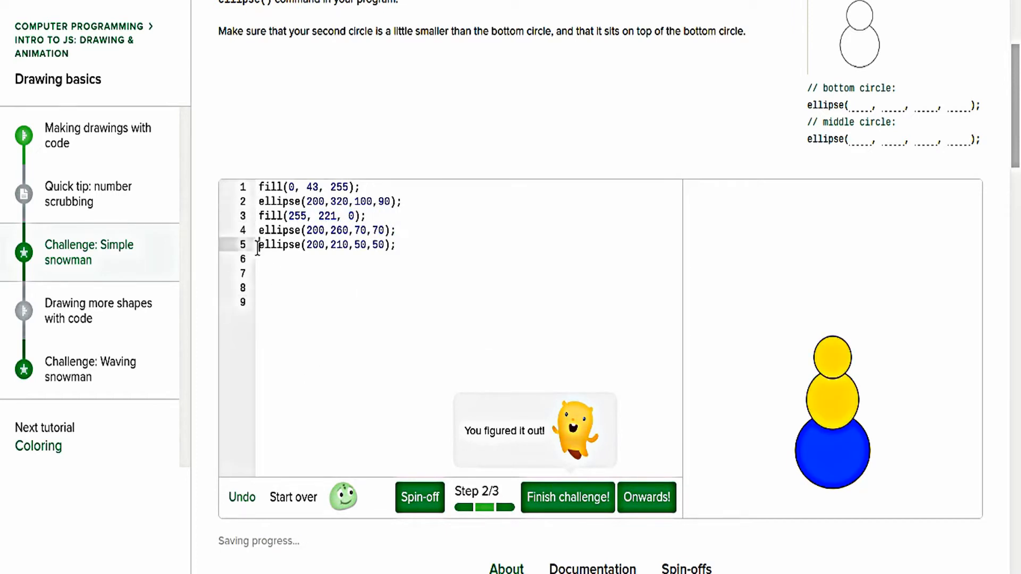
pyautogui.write('fill')
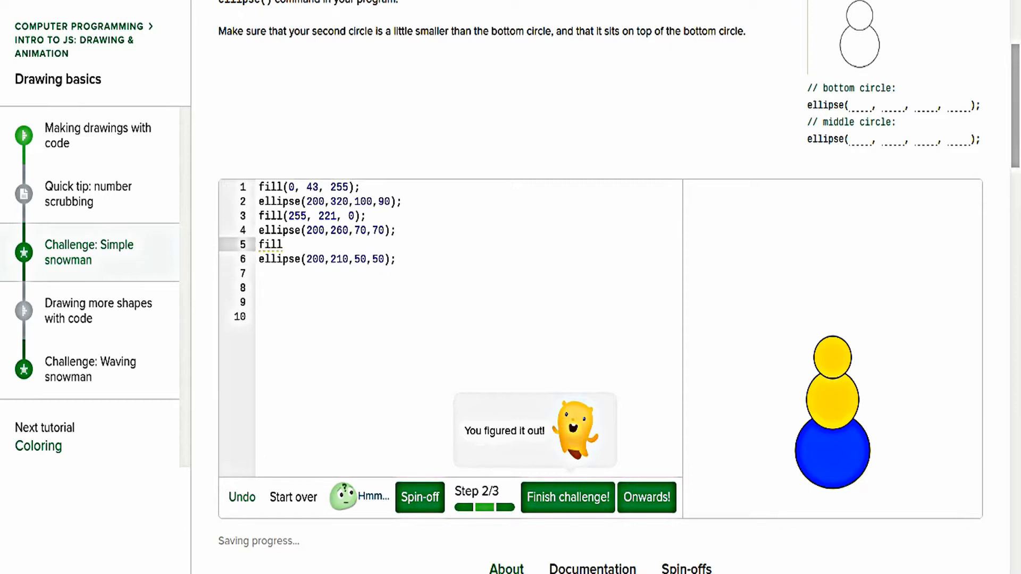
pyautogui.write('(255, 0, 0);')
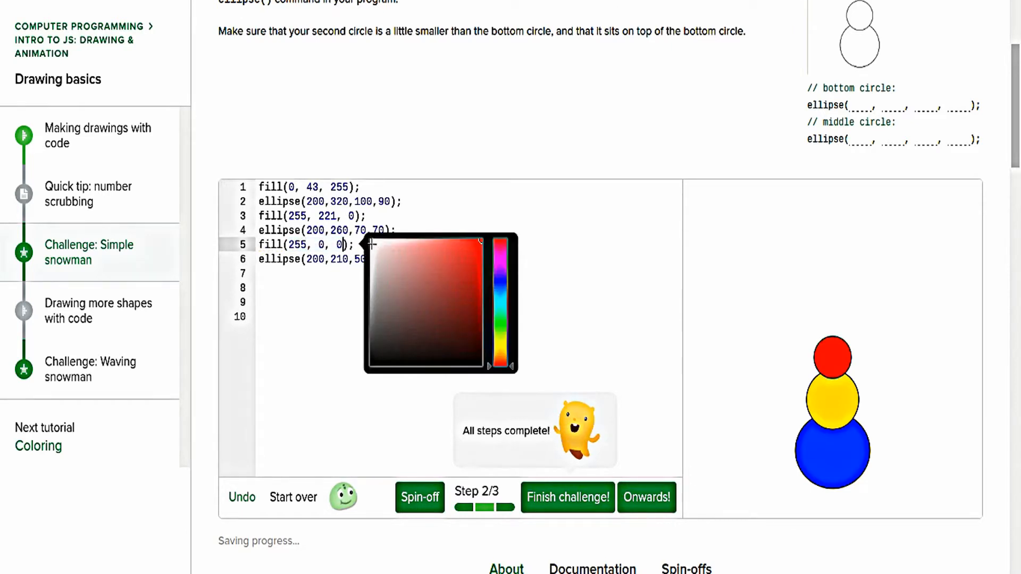
pyautogui.click(454, 366)
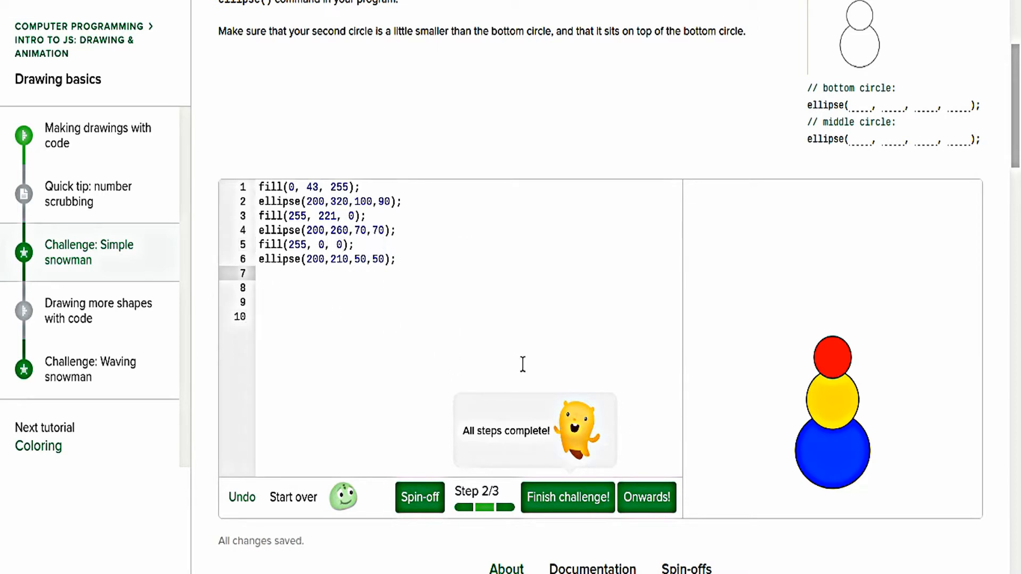
pyautogui.moveTo(363, 364)
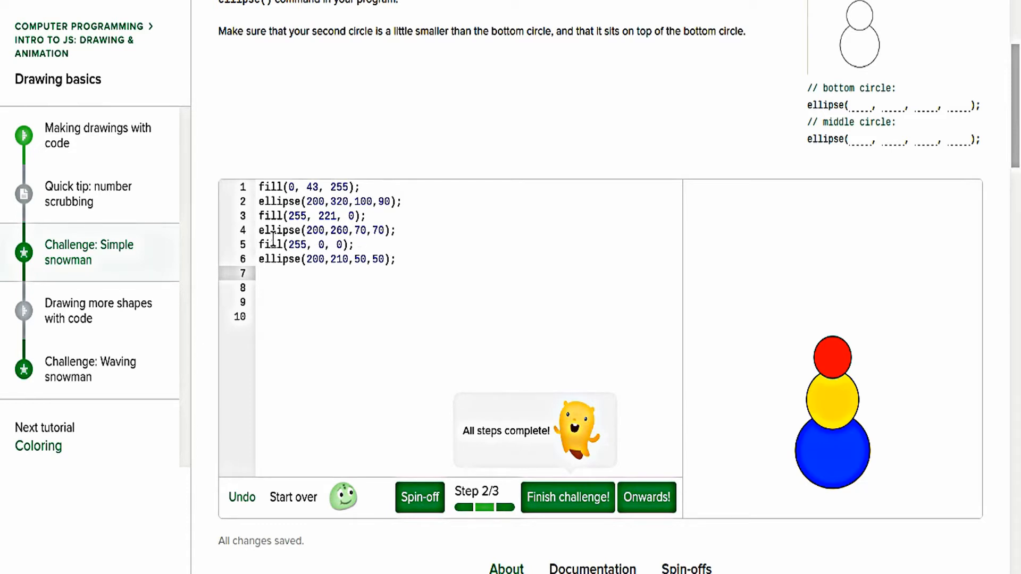
pyautogui.moveTo(265, 323)
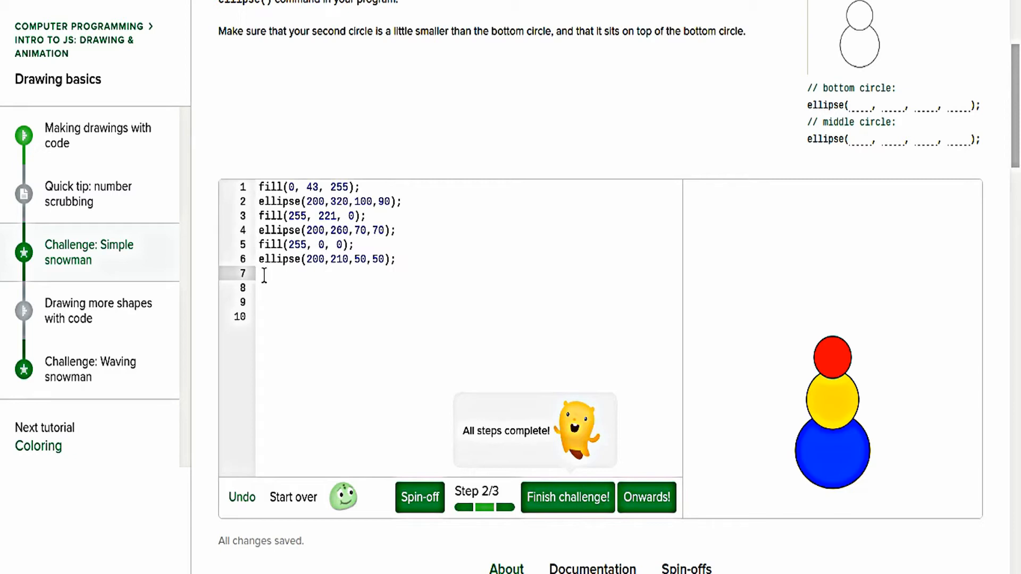
pyautogui.write('bcakr')
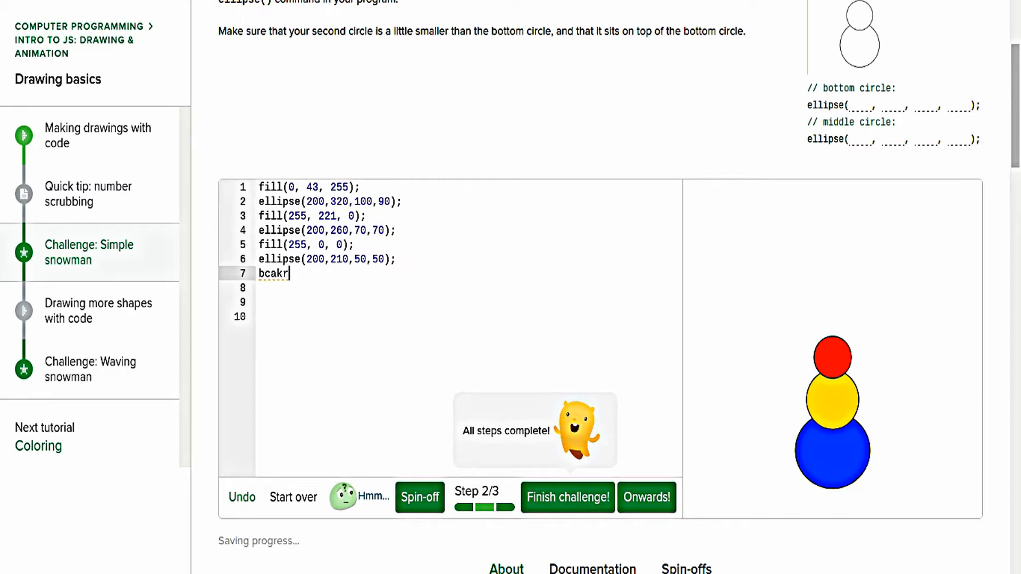
pyautogui.press('Backspace')
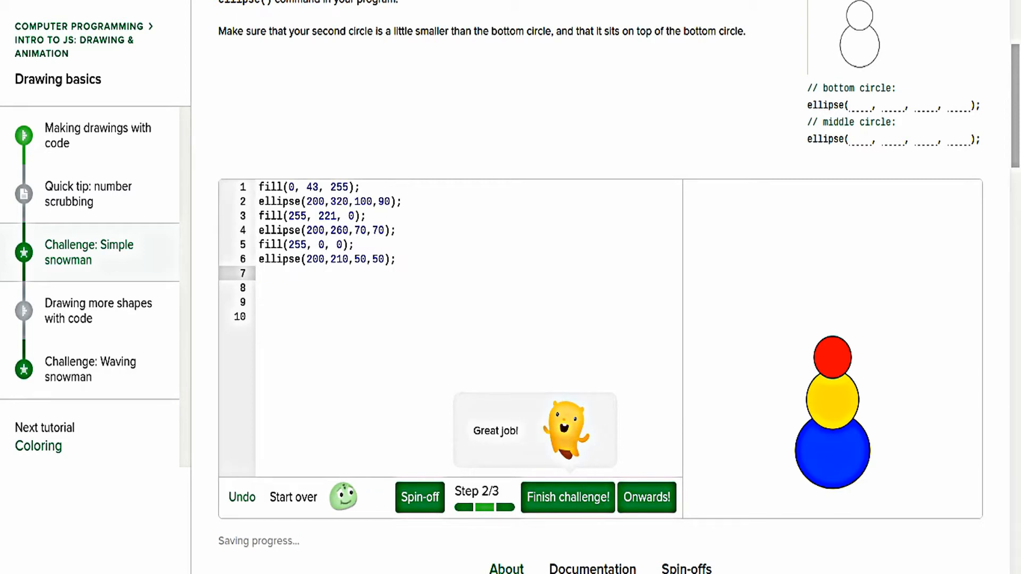
pyautogui.write('back')
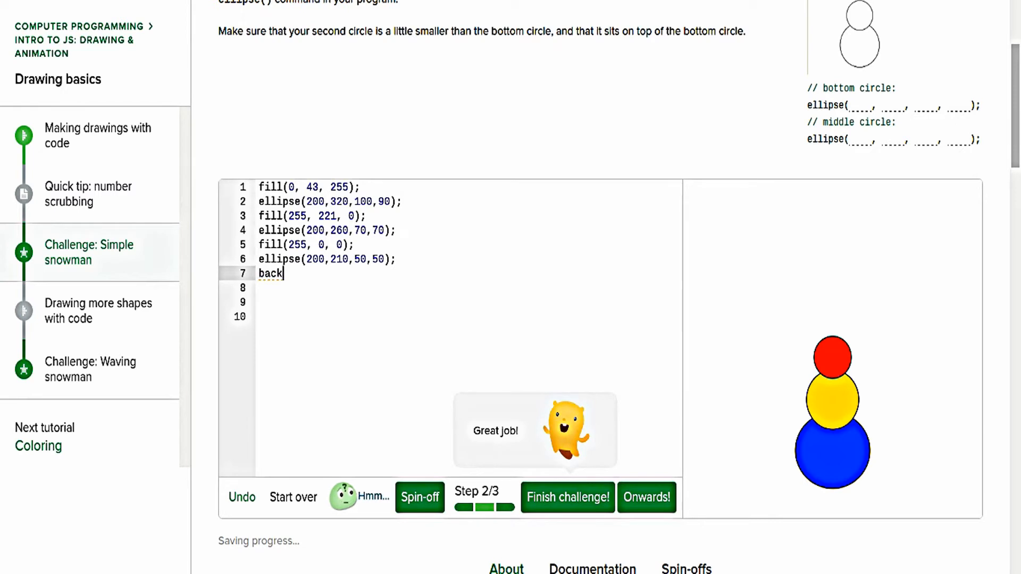
pyautogui.write('ground')
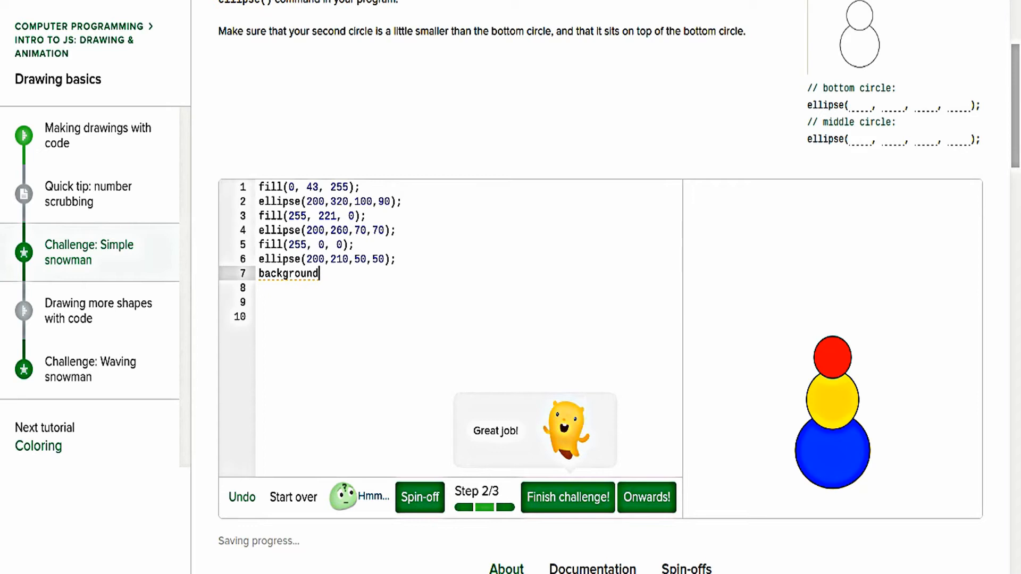
pyautogui.write('(255, 0, 0);')
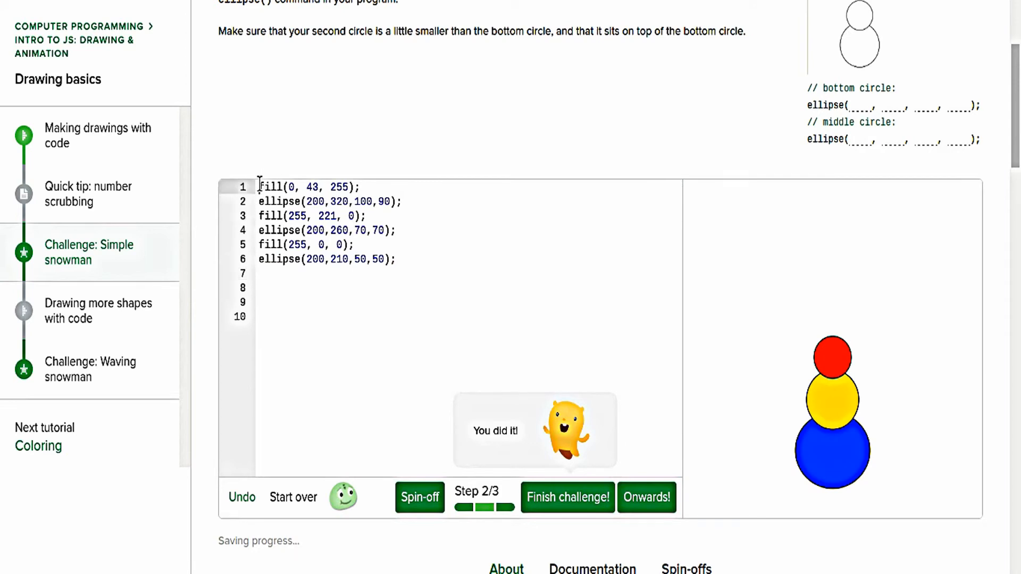
# Add a background command as line 1 and set it to purple (132, 0, 255).
pyautogui.write('background')
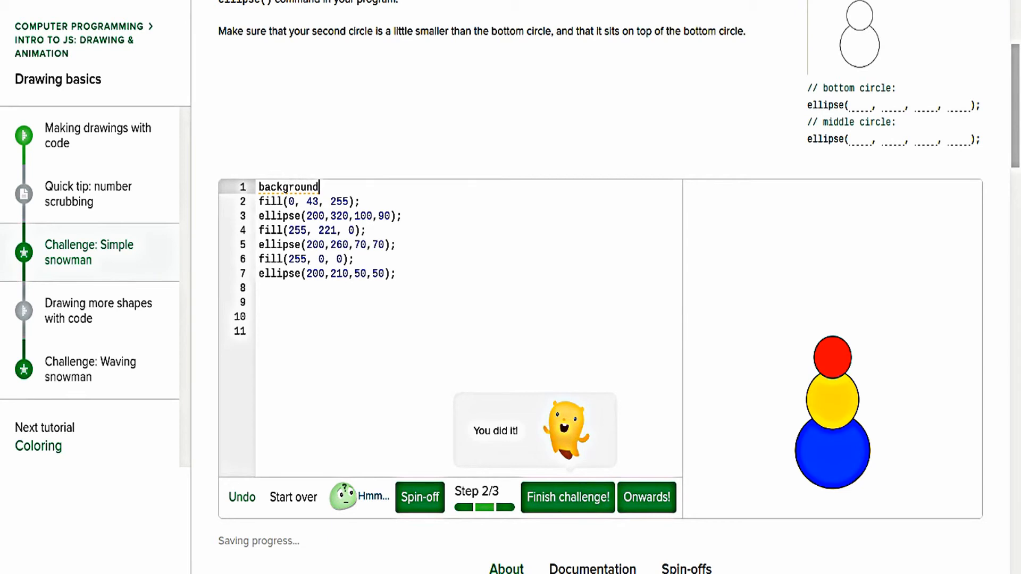
pyautogui.write('(255, 0, 0);')
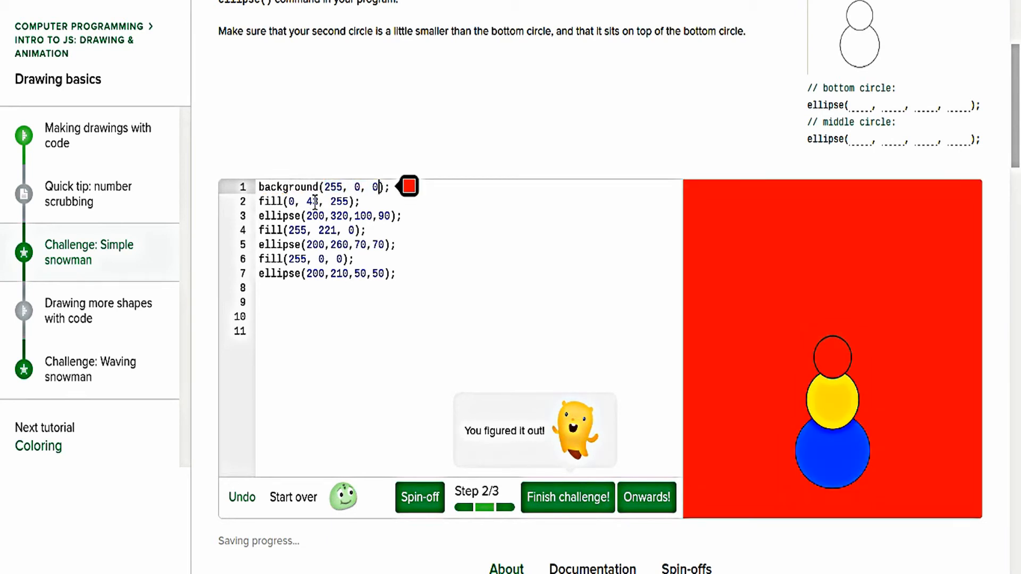
pyautogui.click(409, 186)
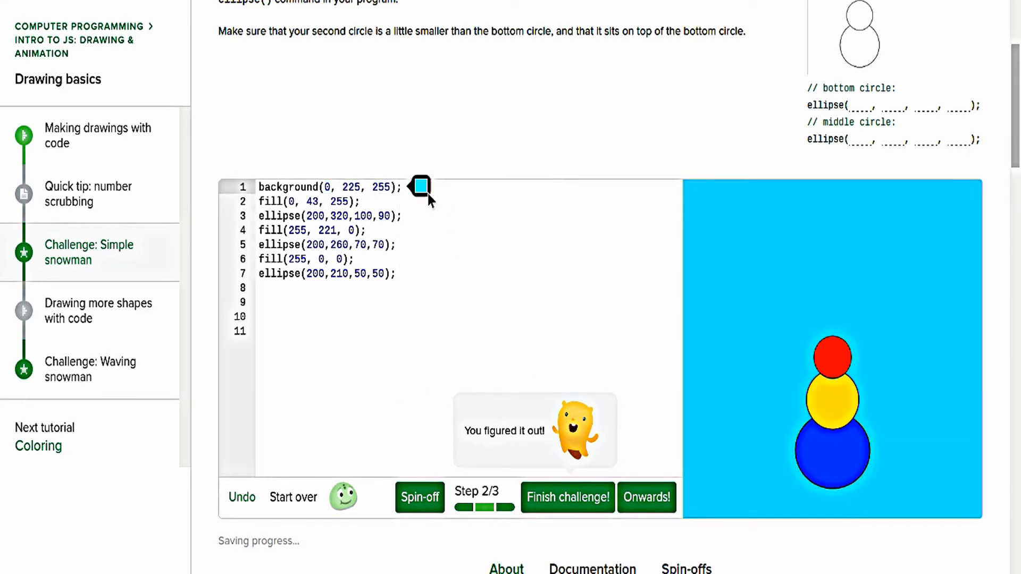
pyautogui.click(420, 186)
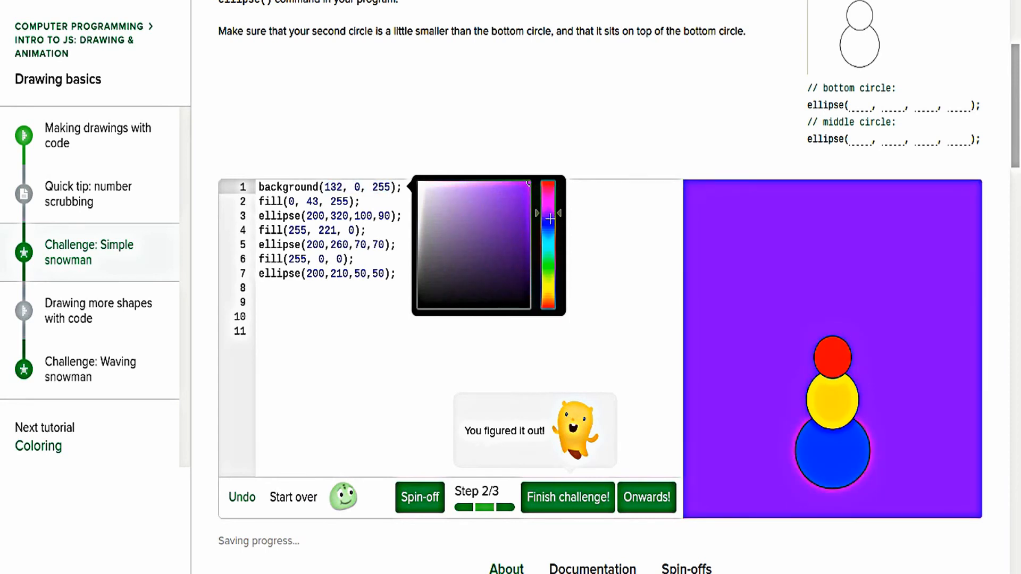
pyautogui.click(291, 316)
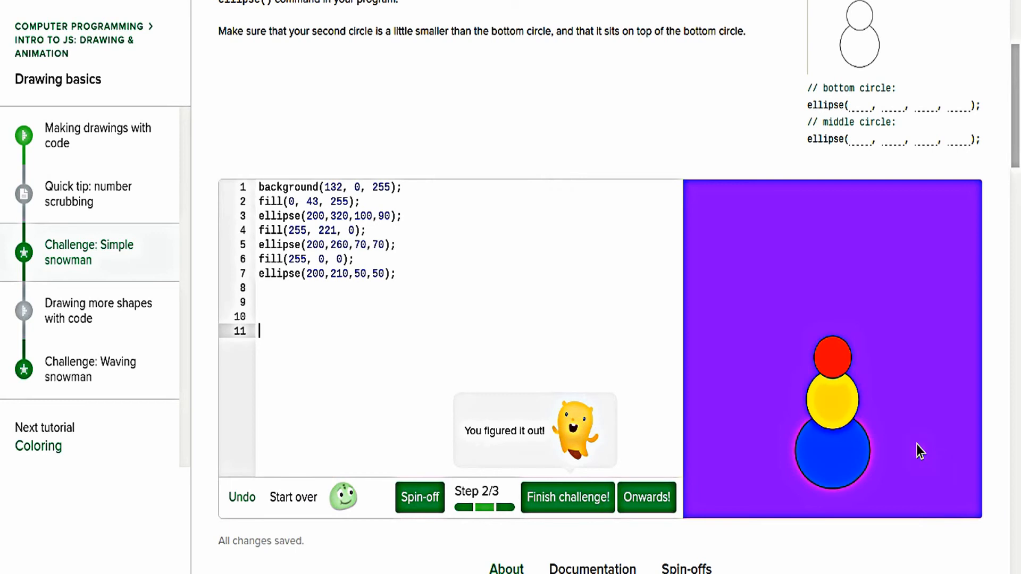
pyautogui.moveTo(988, 393)
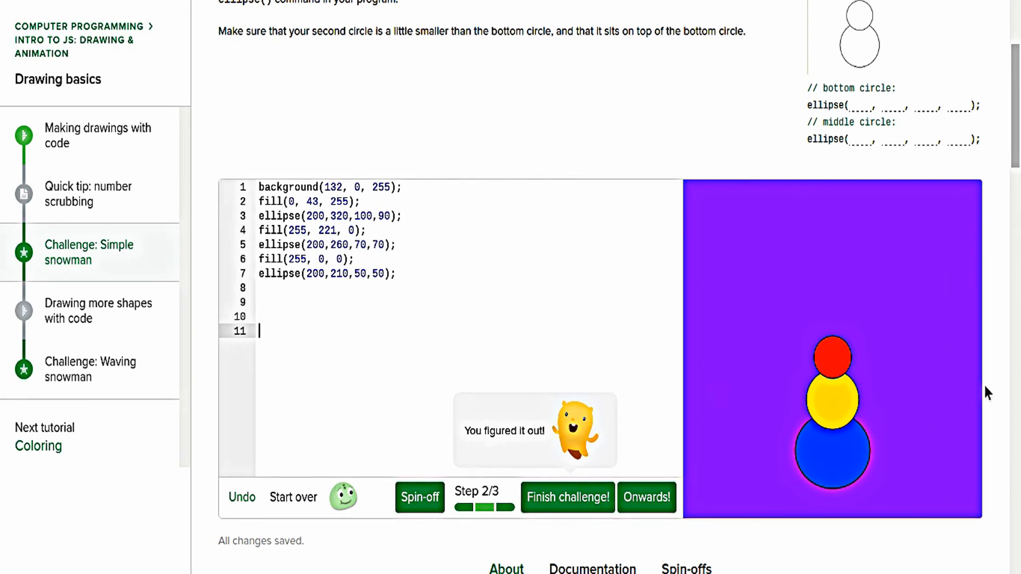
pyautogui.moveTo(867, 545)
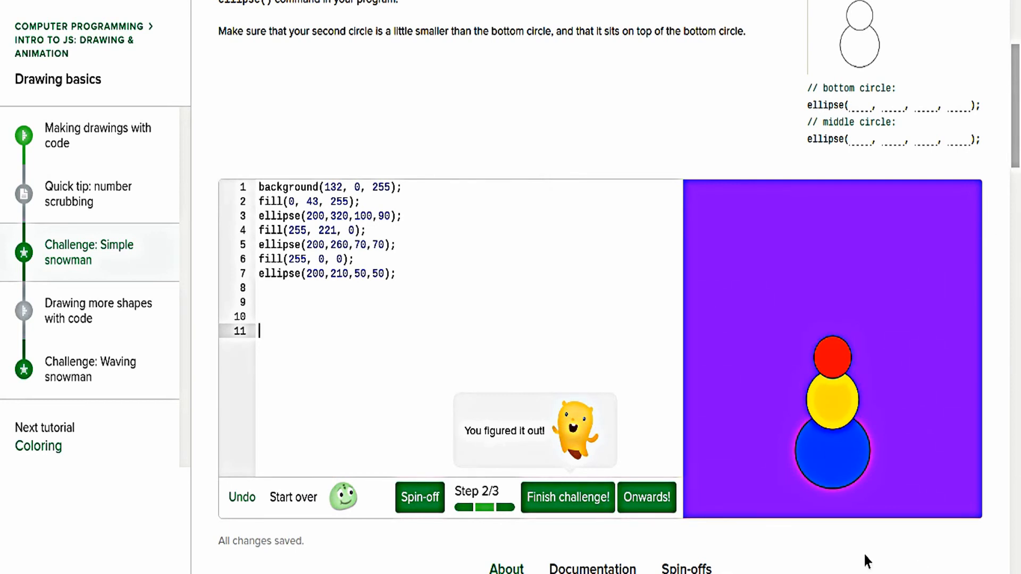
pyautogui.moveTo(919, 357)
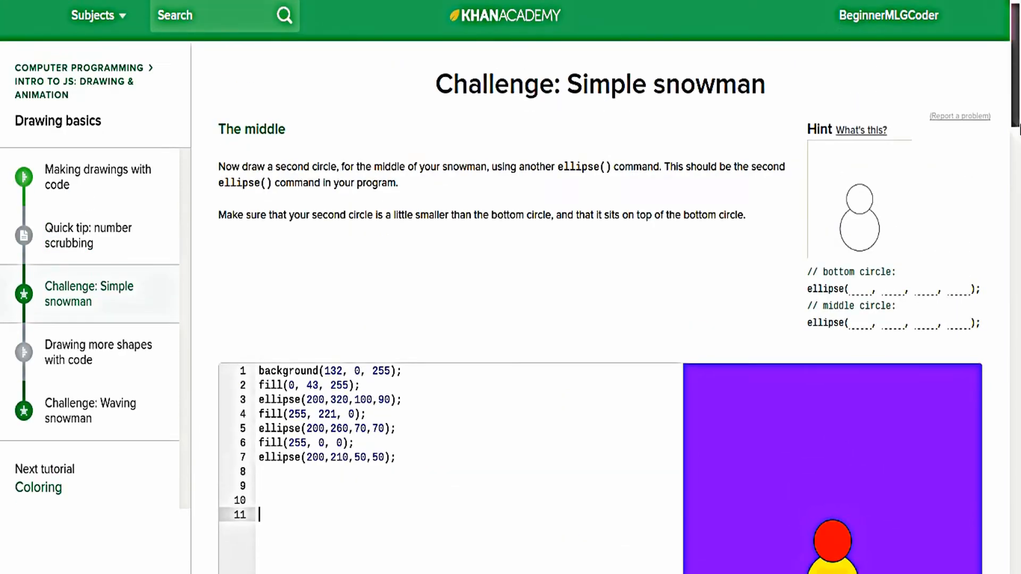
pyautogui.scroll(-3)
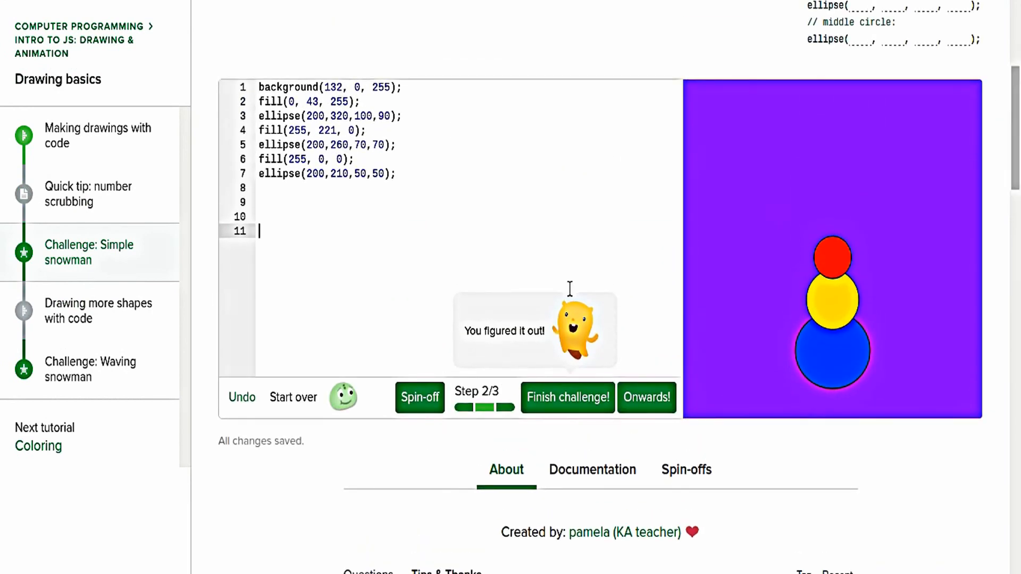